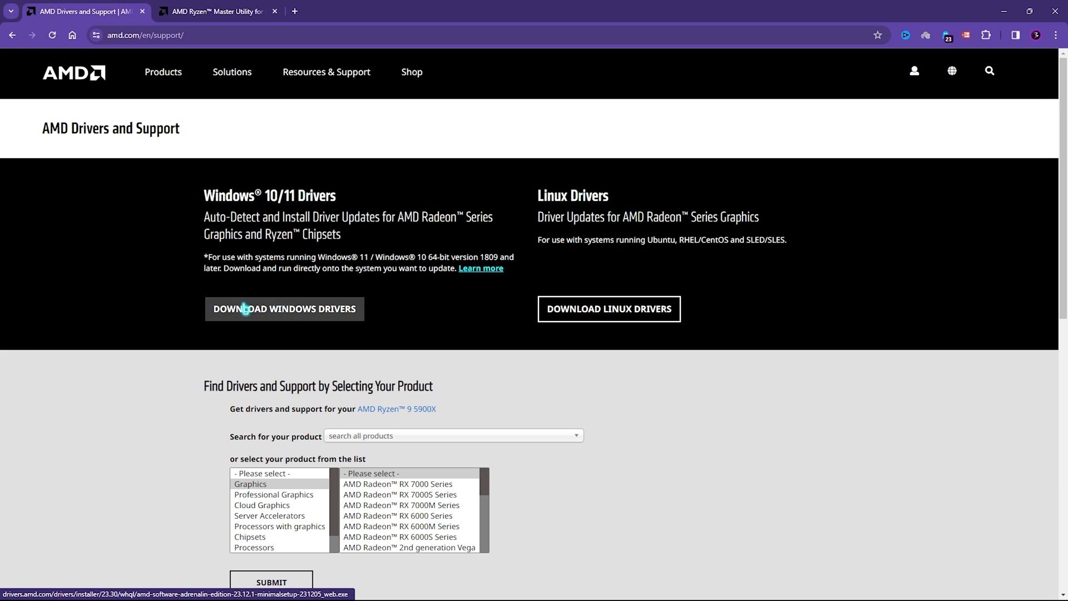
Bring up the AMD Ryzen Master Utility page and scroll to its Basic View overview.
click(143, 35)
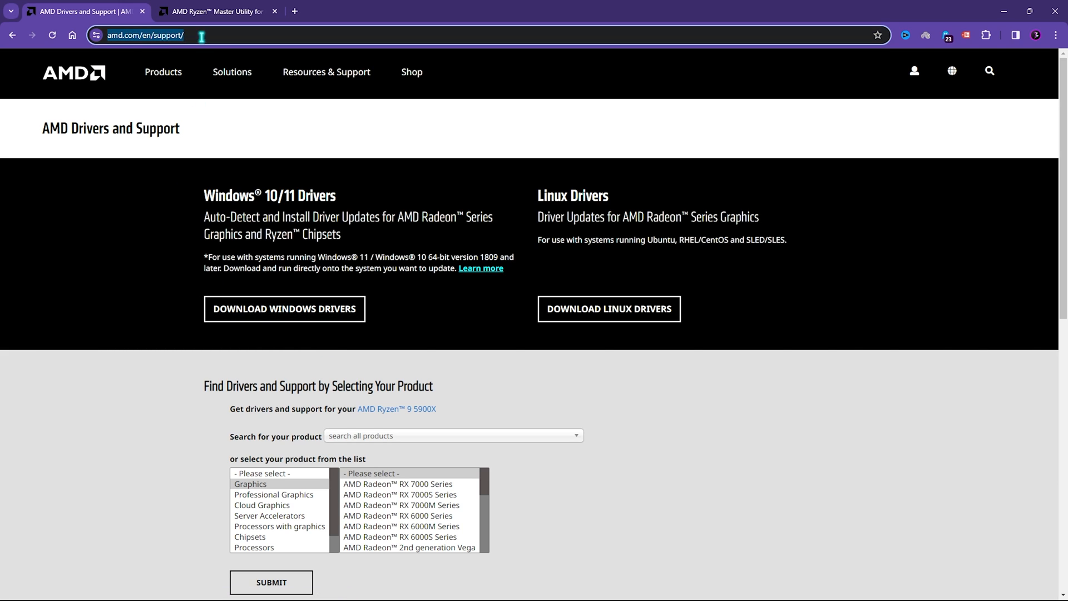
mouse_move(256, 246)
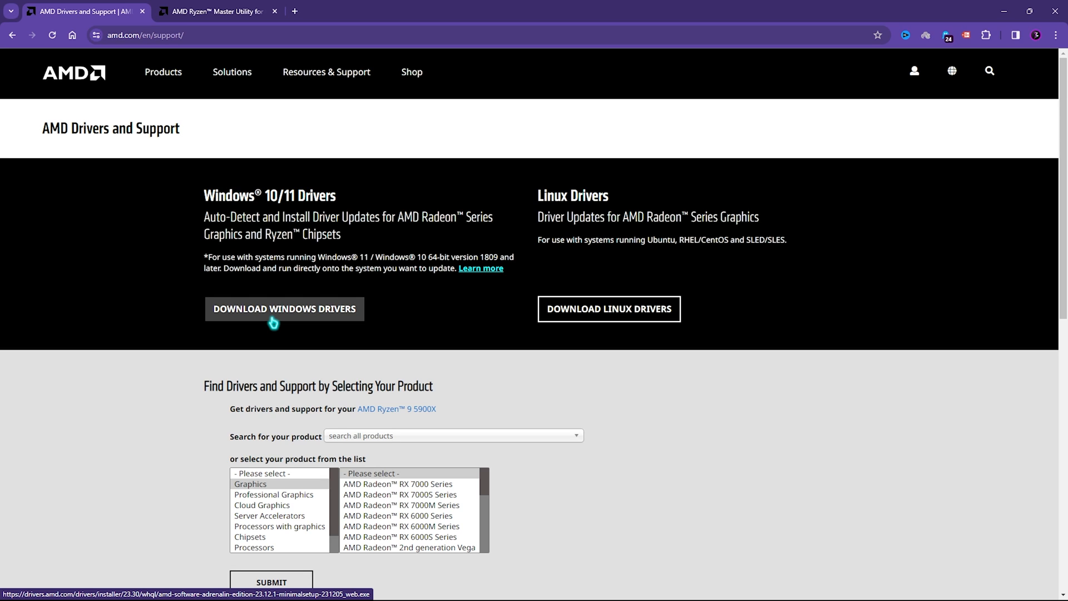
click(218, 11)
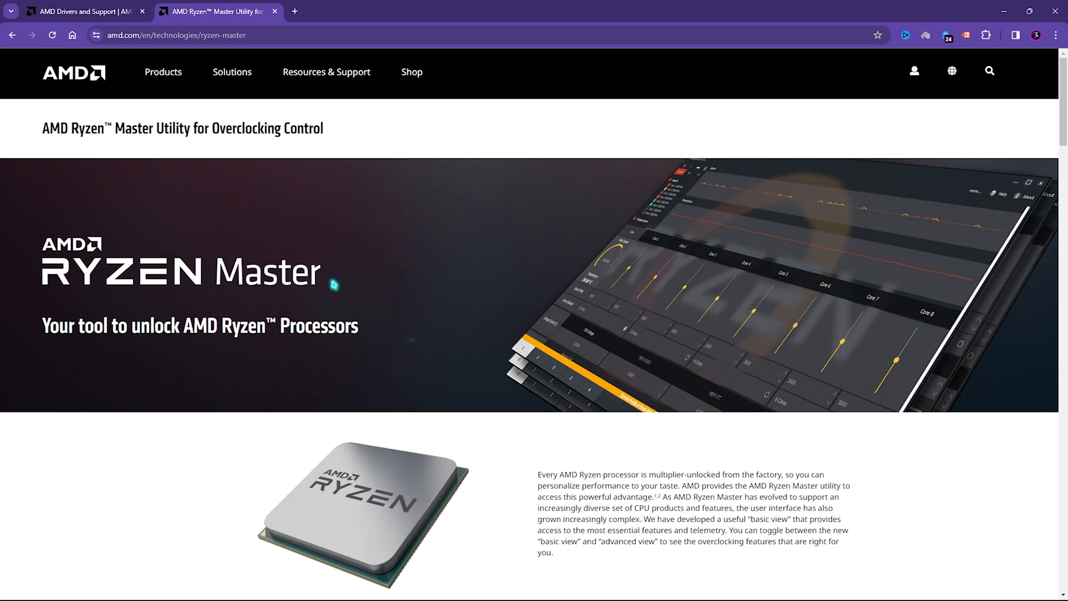
mouse_move(487, 225)
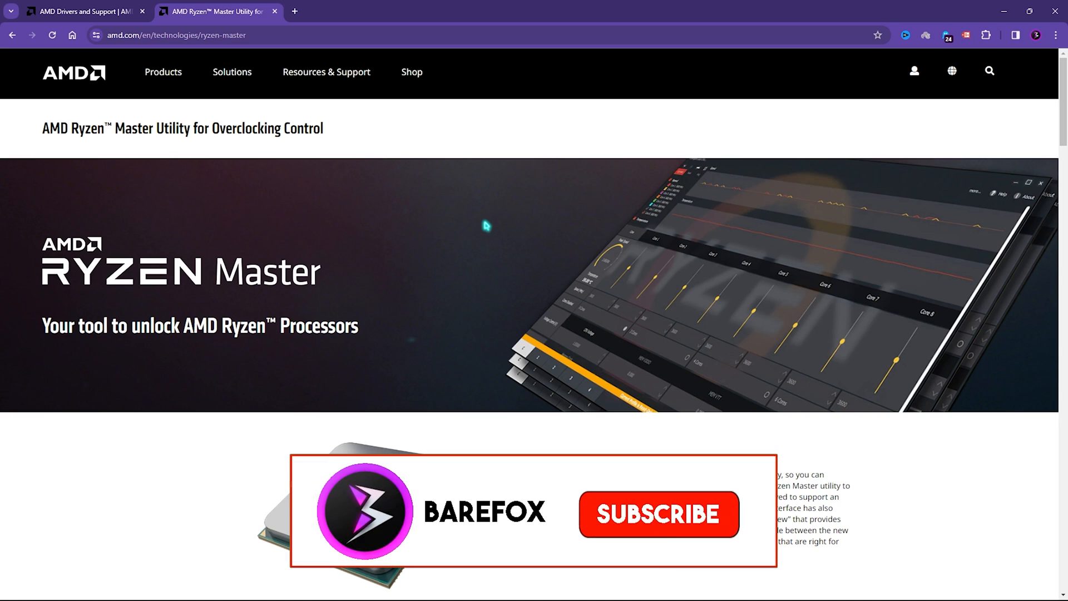
click(658, 513)
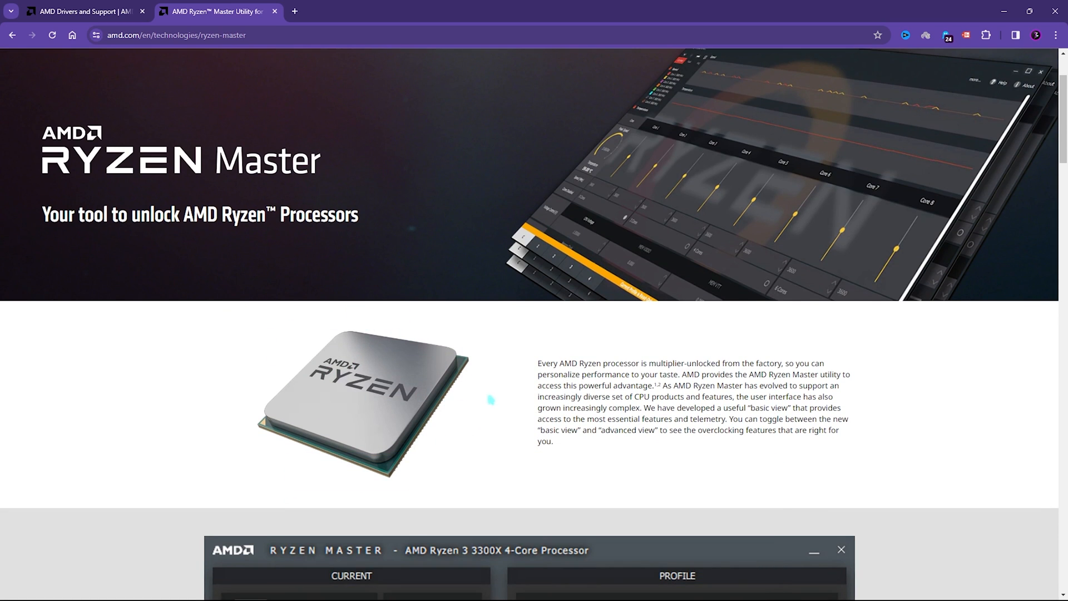
scroll(down, 3)
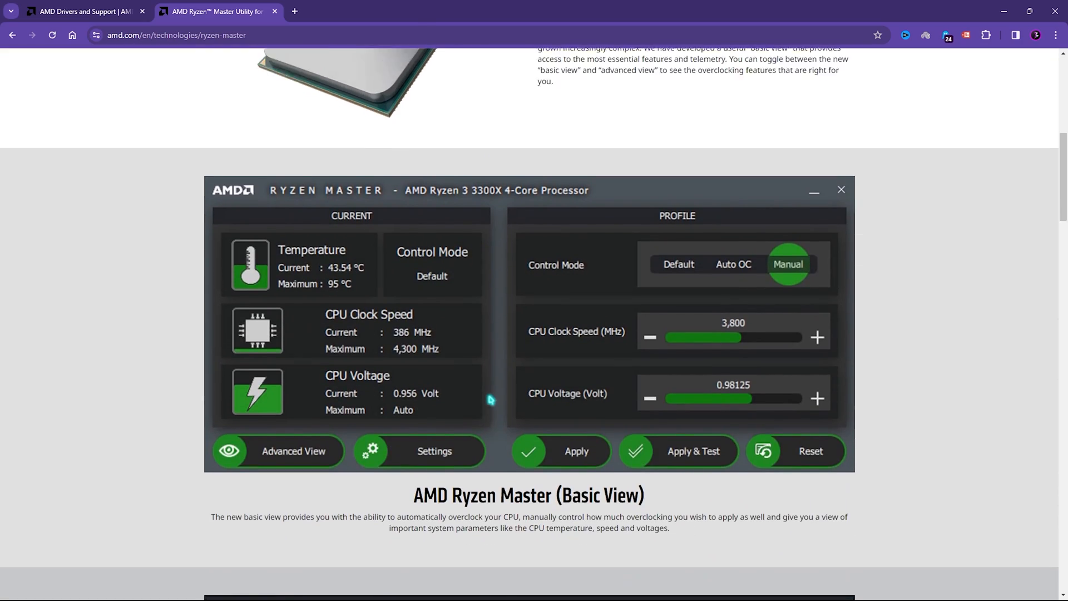
click(68, 11)
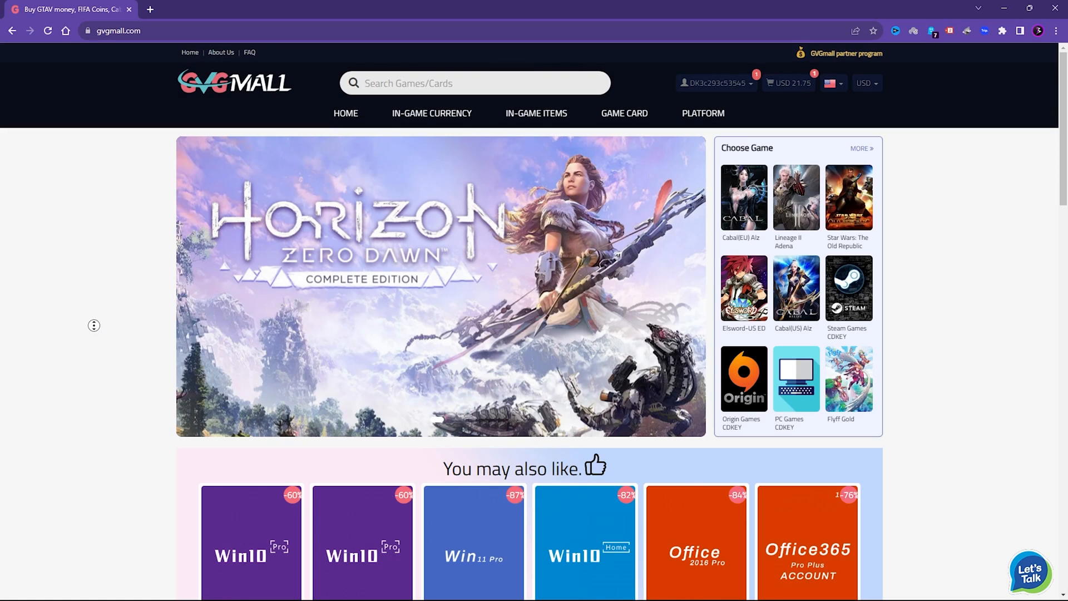
Scroll the GVGMall home page down to the MS Windows 10 Pro OEM Key Global product.
scroll(down, 3)
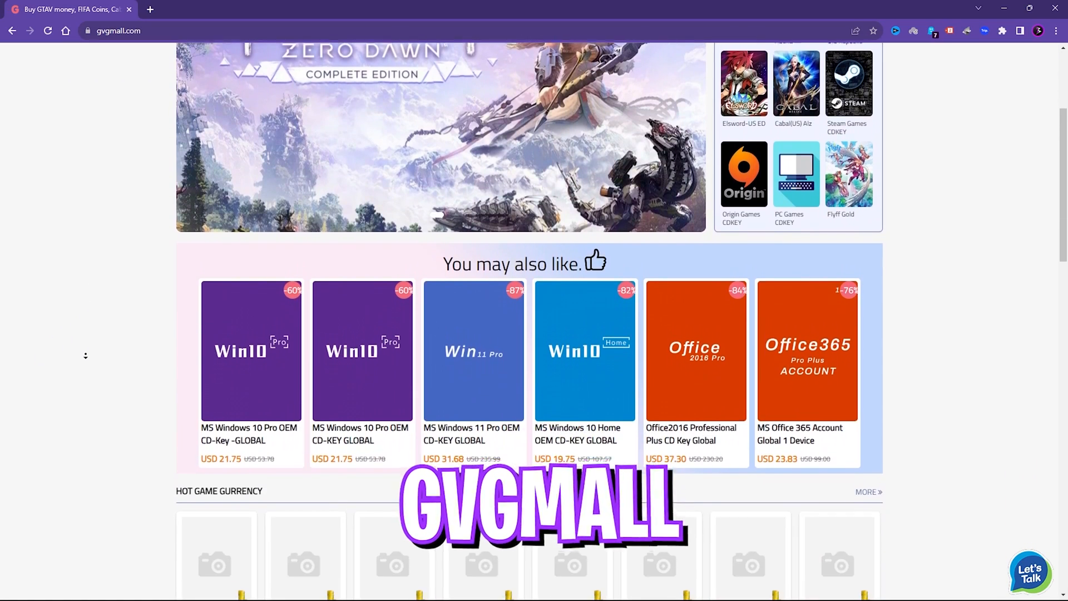
scroll(down, 3)
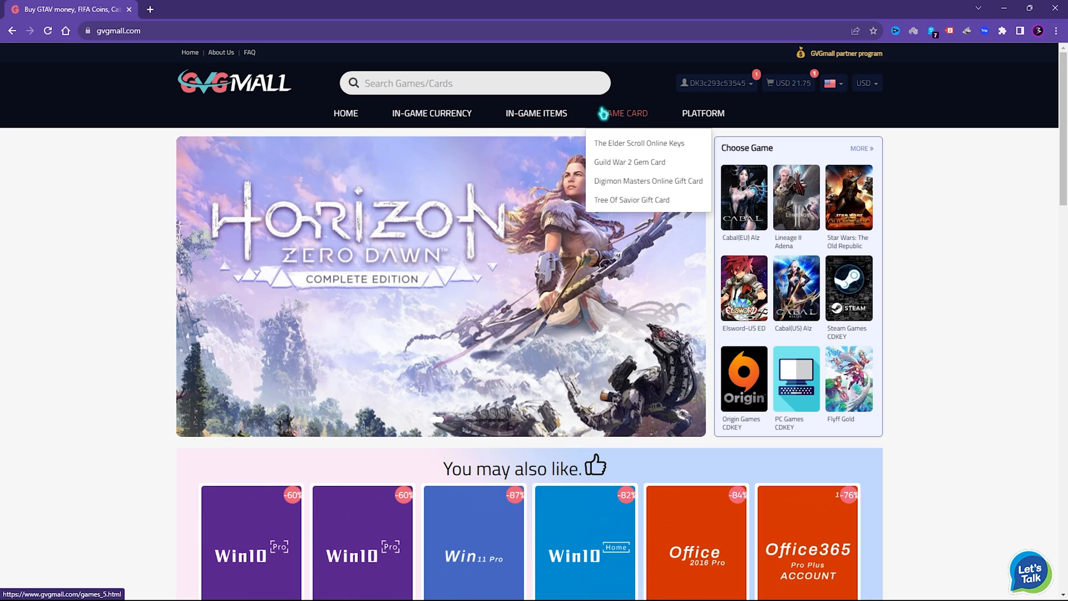
mouse_move(702, 113)
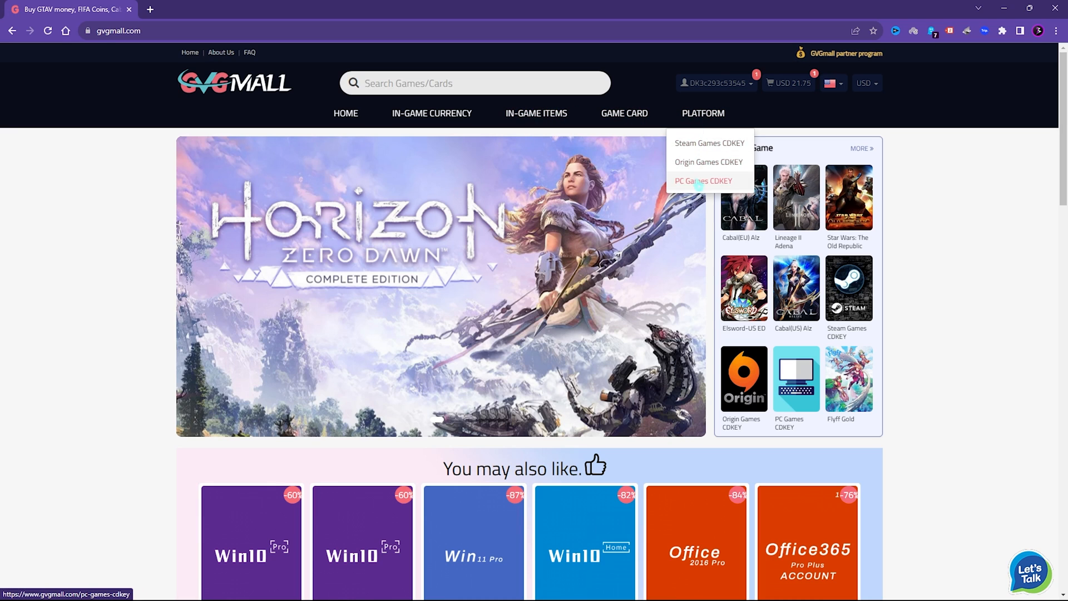
mouse_move(535, 113)
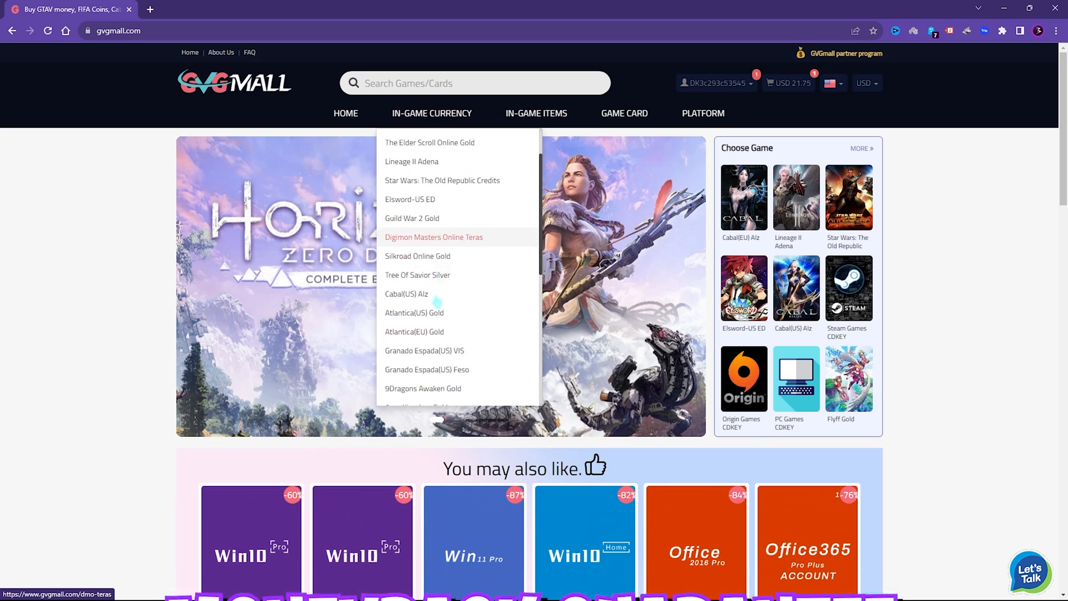
scroll(down, 3)
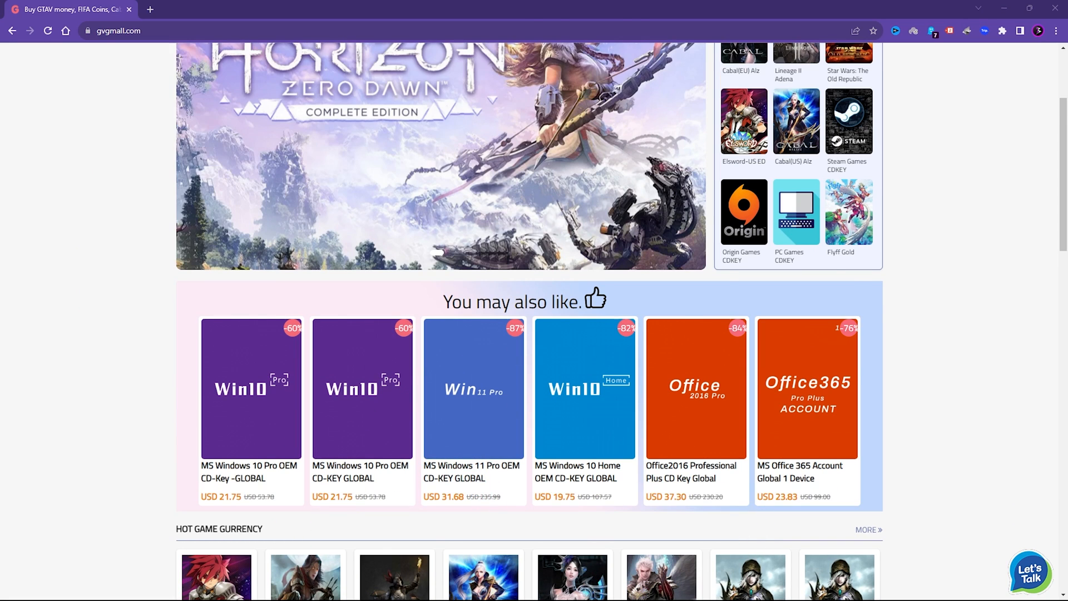
scroll(down, 3)
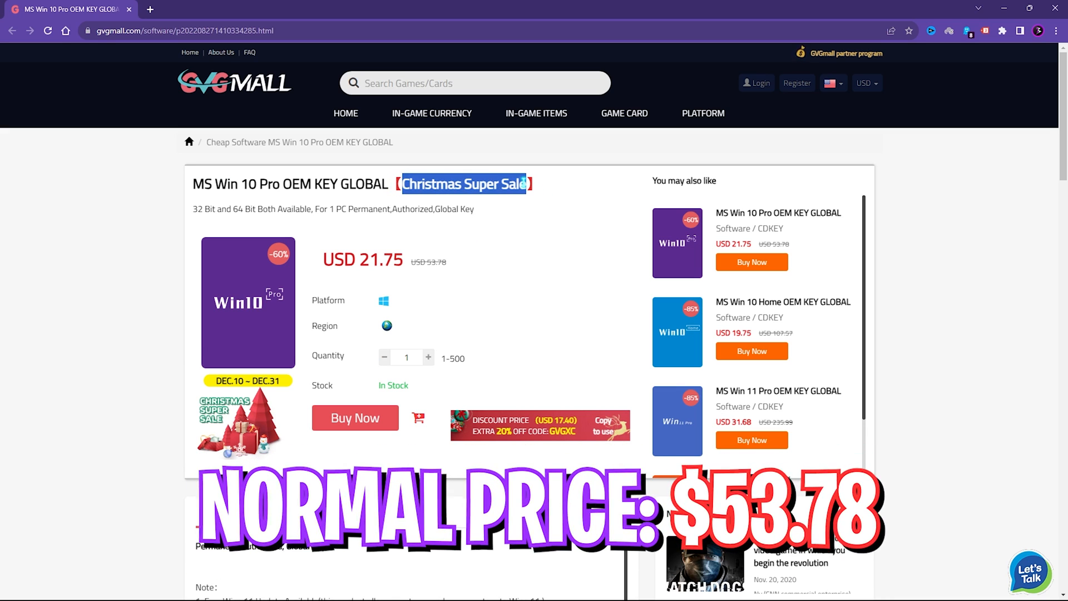
Apply promo code FOX25 to the Windows 10 Pro key order, lowering it to USD 16.31.
click(354, 417)
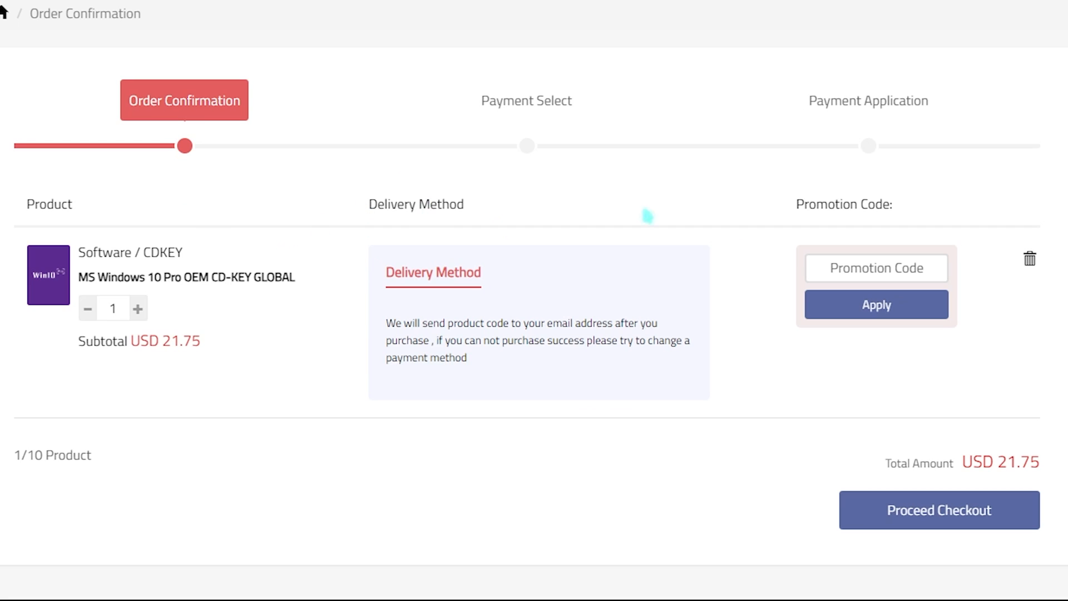
text(FOX25)
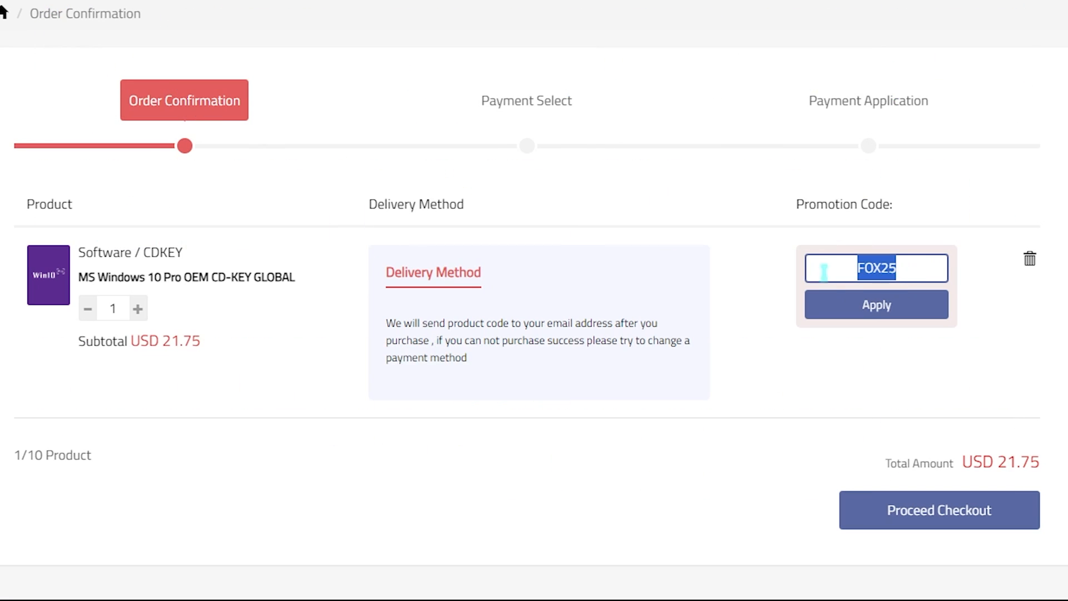
click(876, 304)
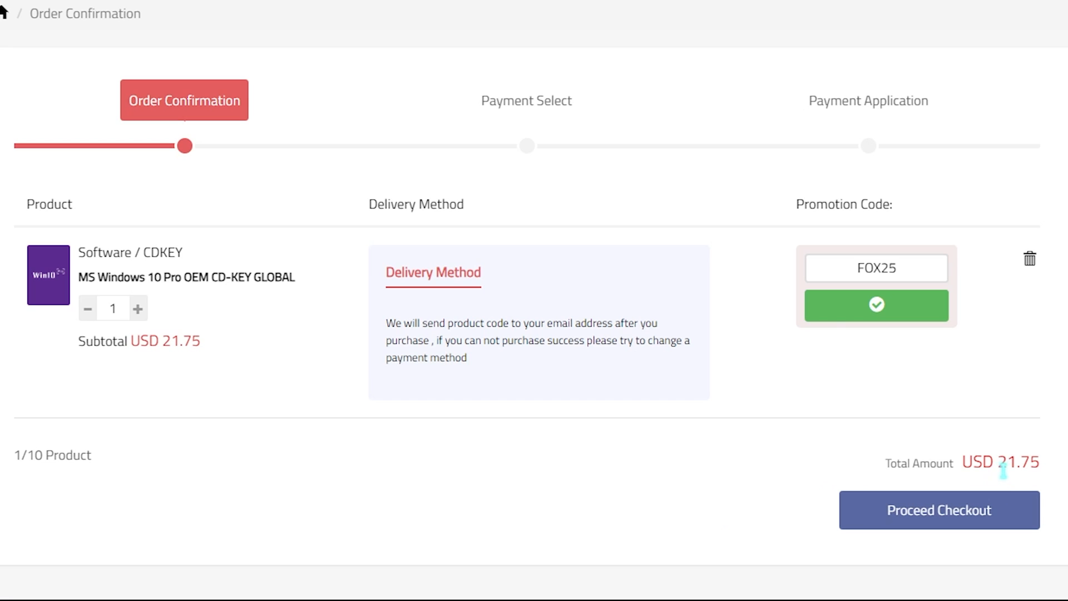
click(877, 305)
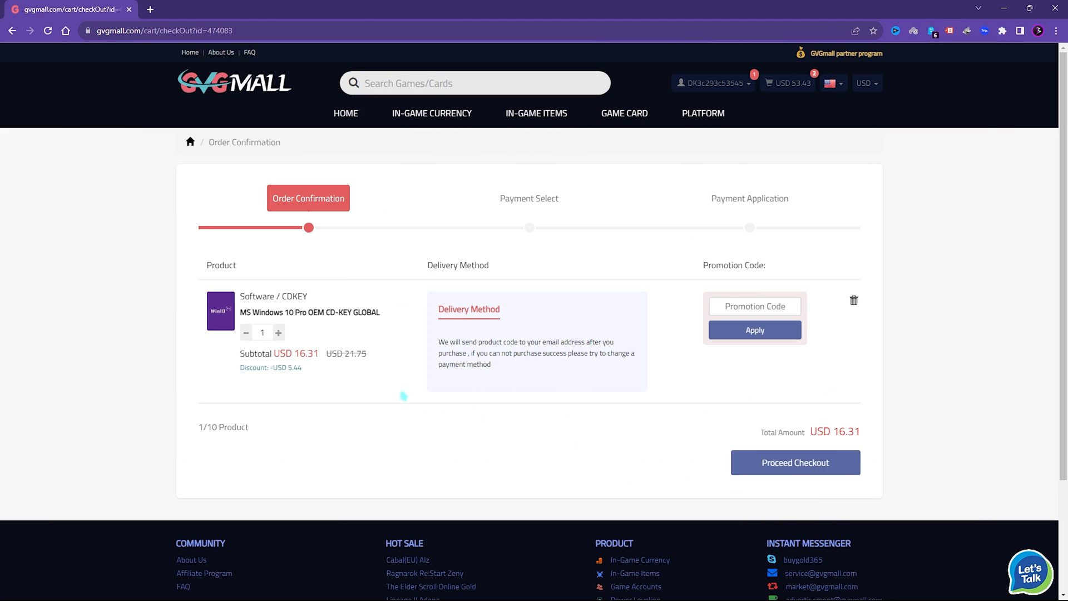
click(795, 462)
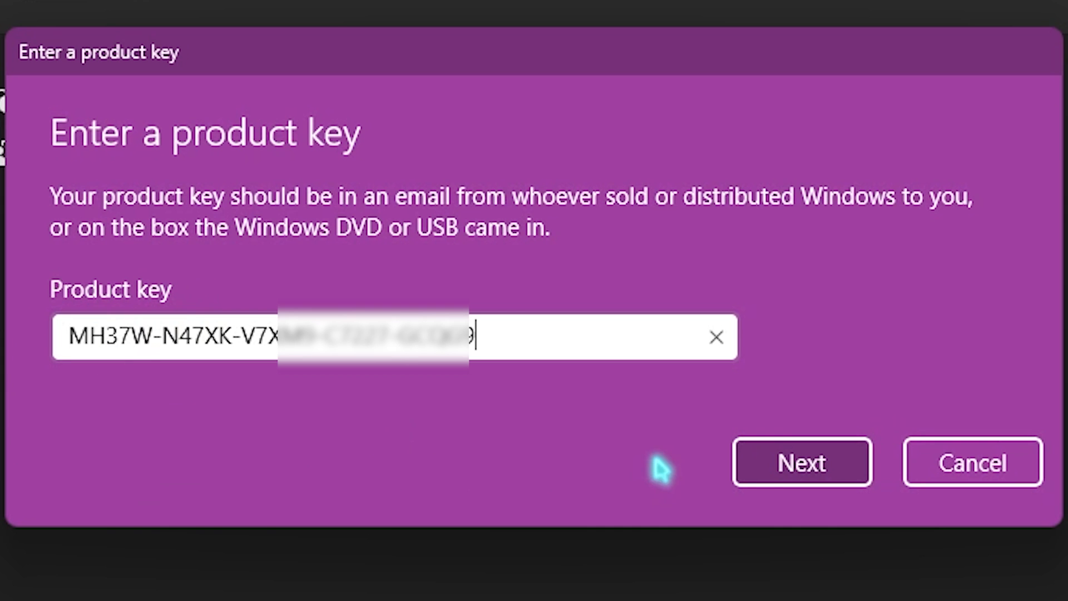
Submit the entered Windows product key with Next.
click(801, 462)
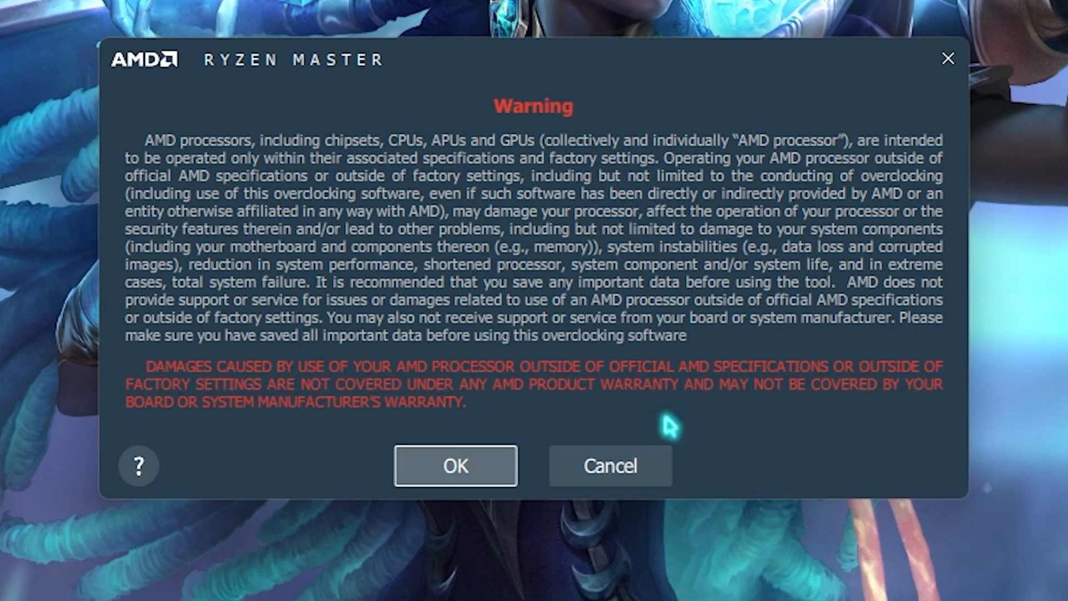
mouse_move(548, 259)
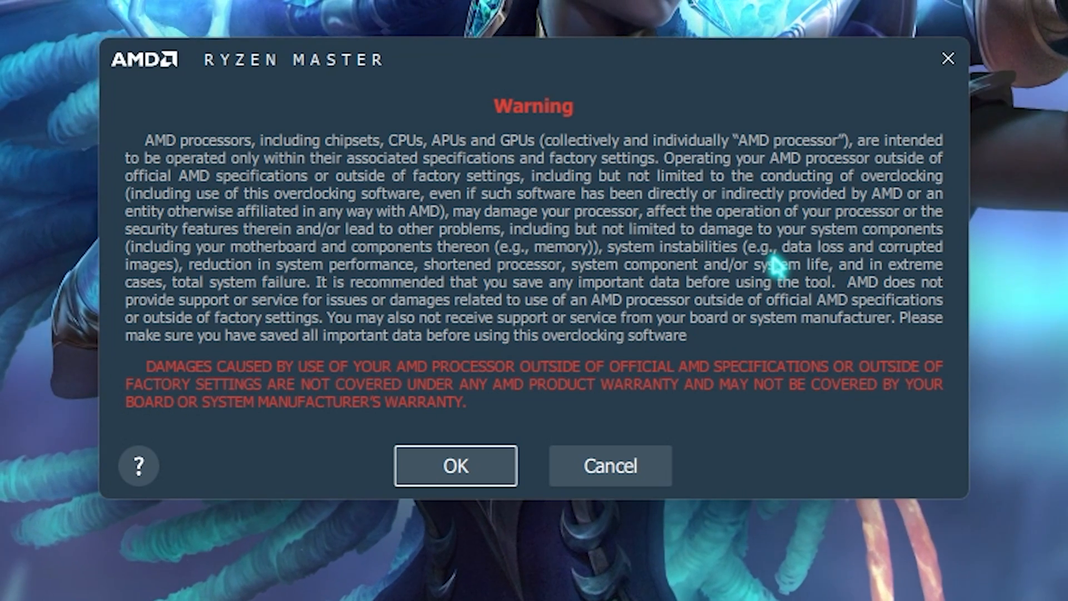
Accept the Ryzen Master overclocking risk warning and dismiss the follow-up notice.
click(454, 466)
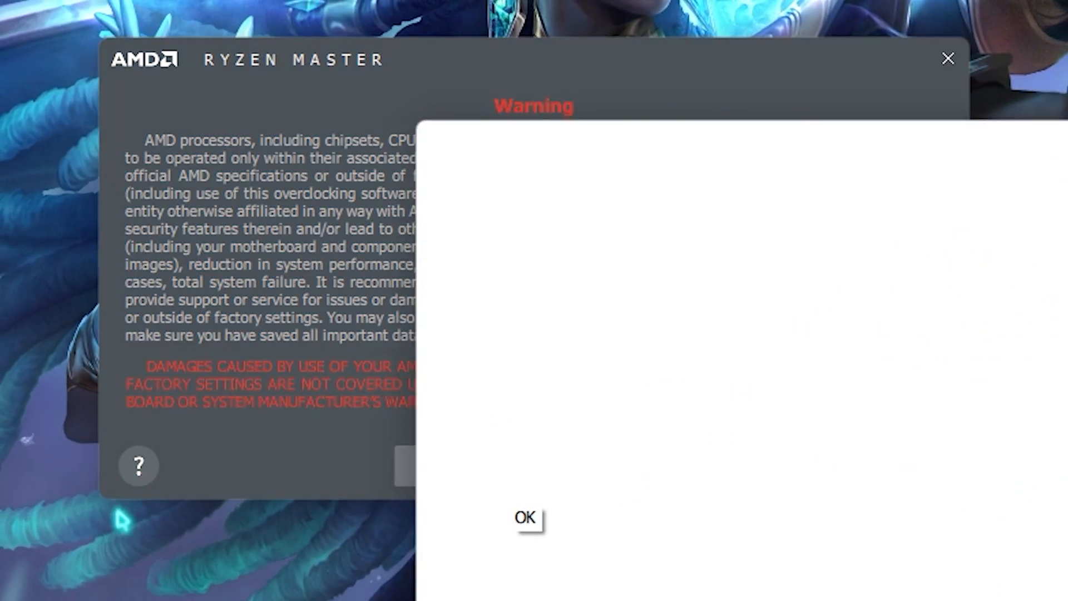
click(525, 518)
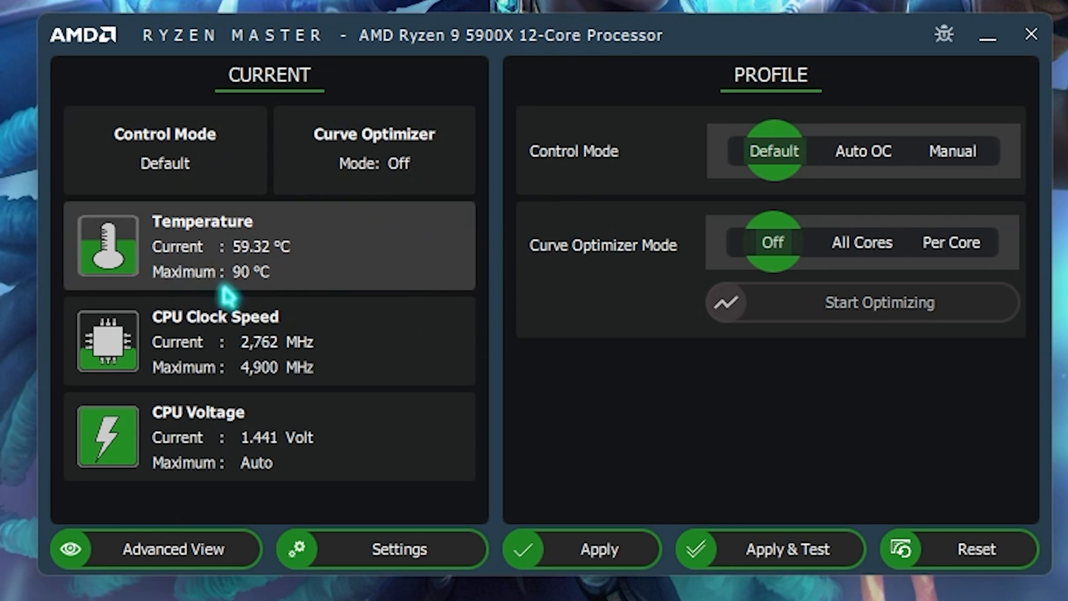
mouse_move(371, 222)
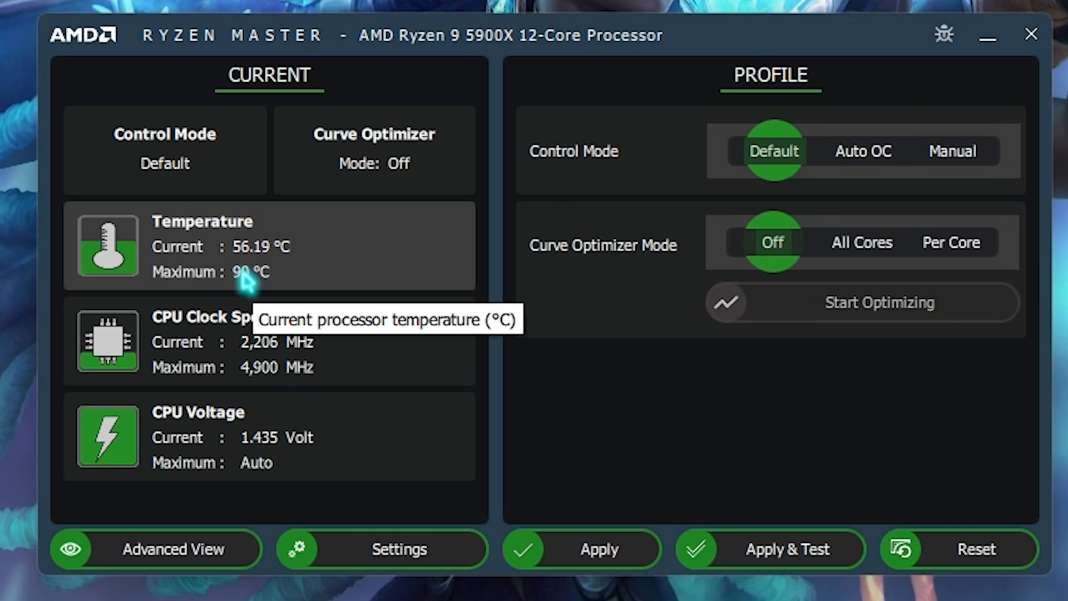
mouse_move(198, 246)
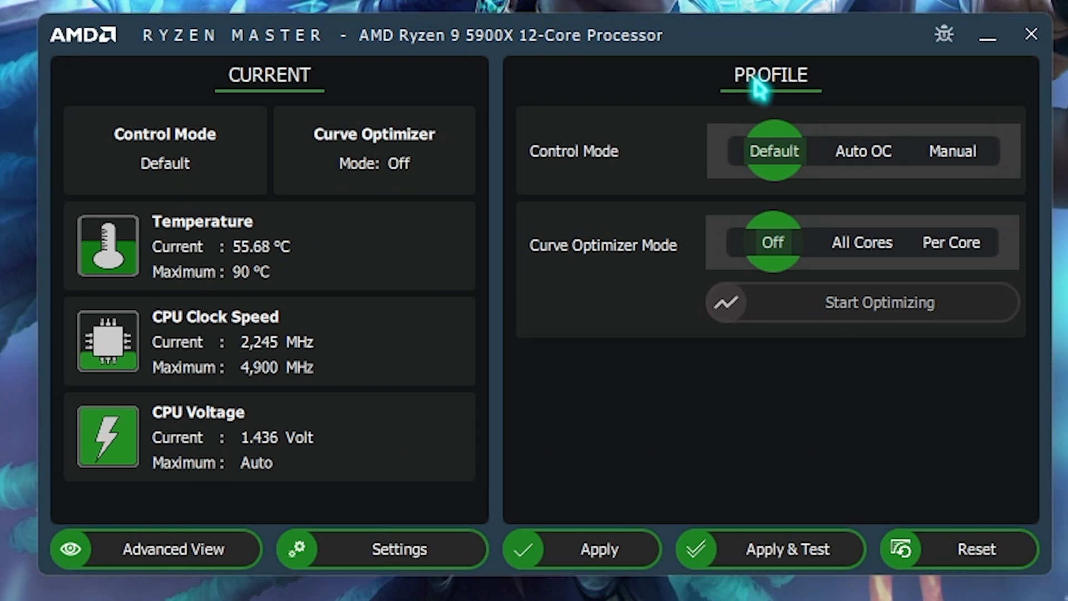
click(862, 151)
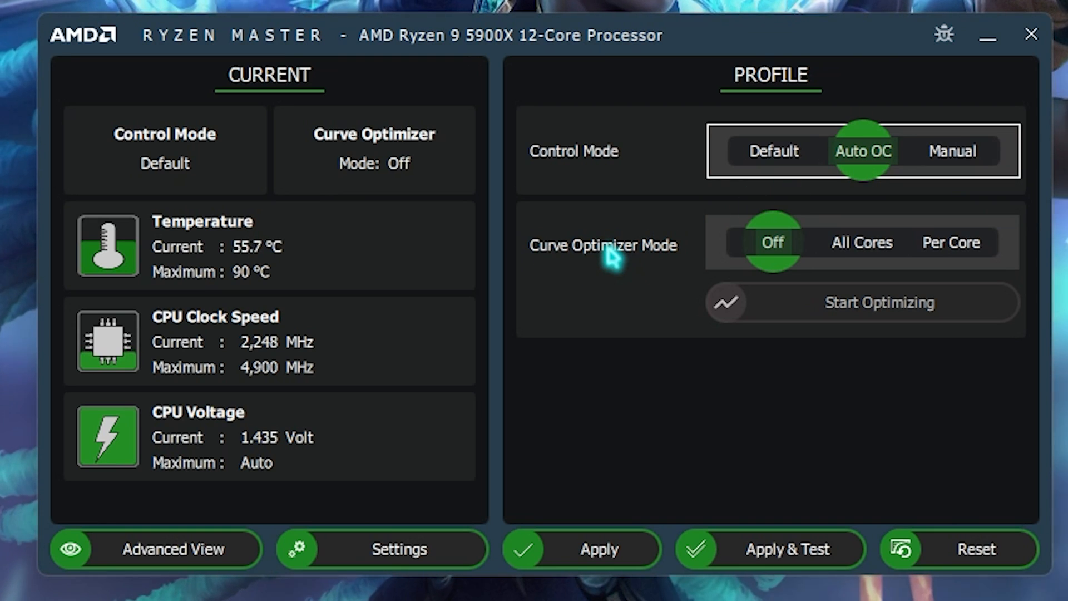
click(861, 242)
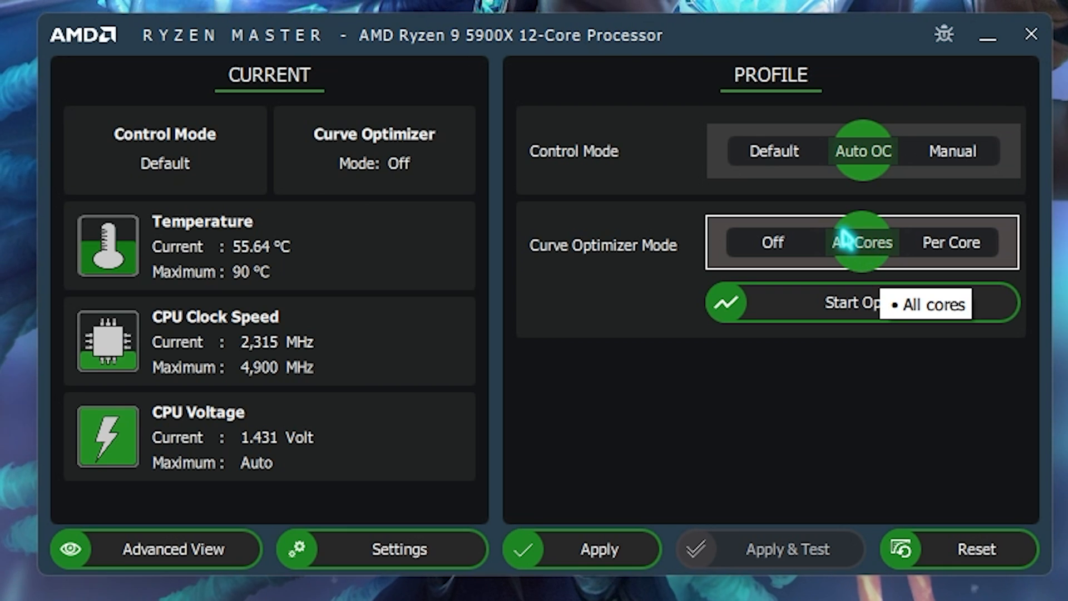
click(861, 242)
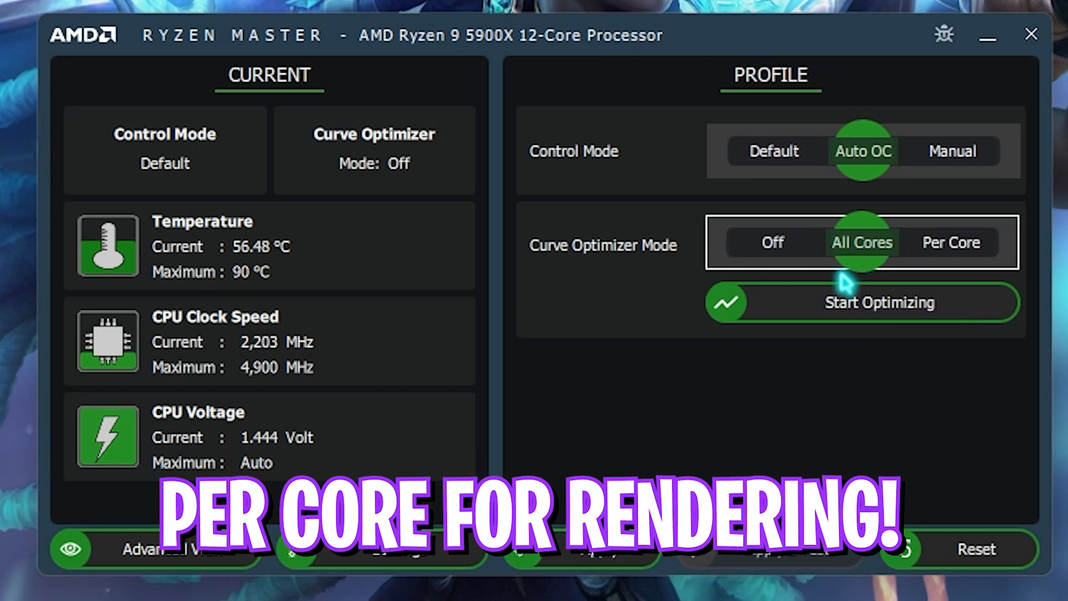
click(950, 242)
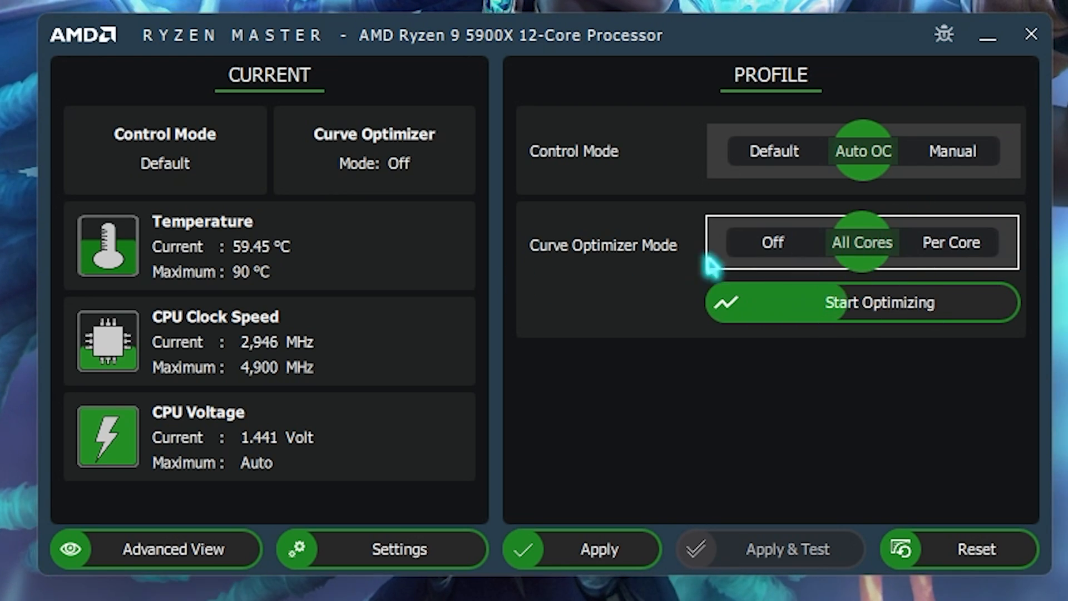
click(861, 303)
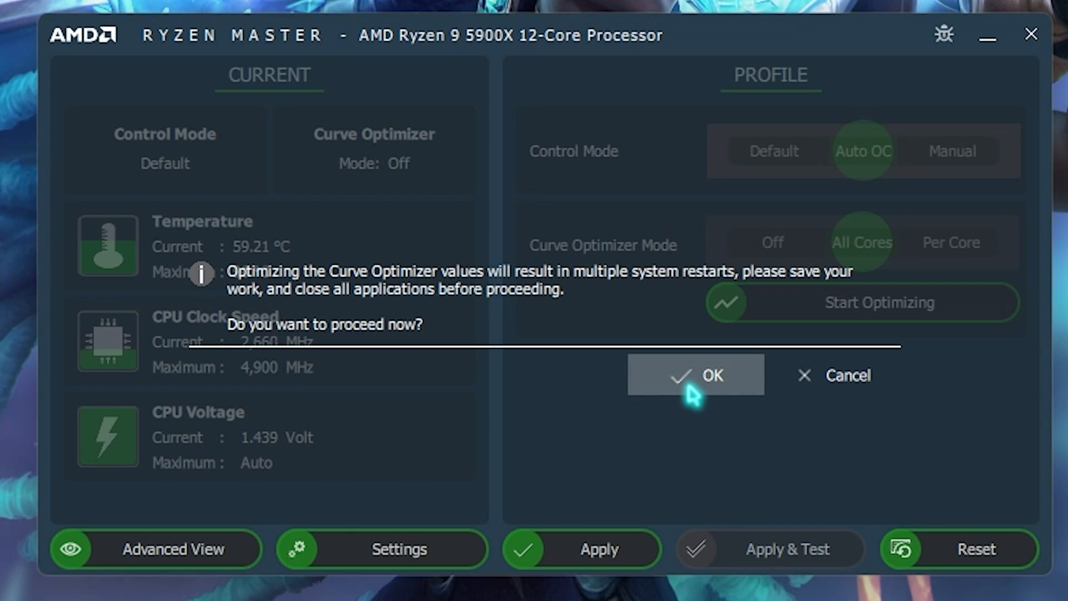
mouse_move(831, 375)
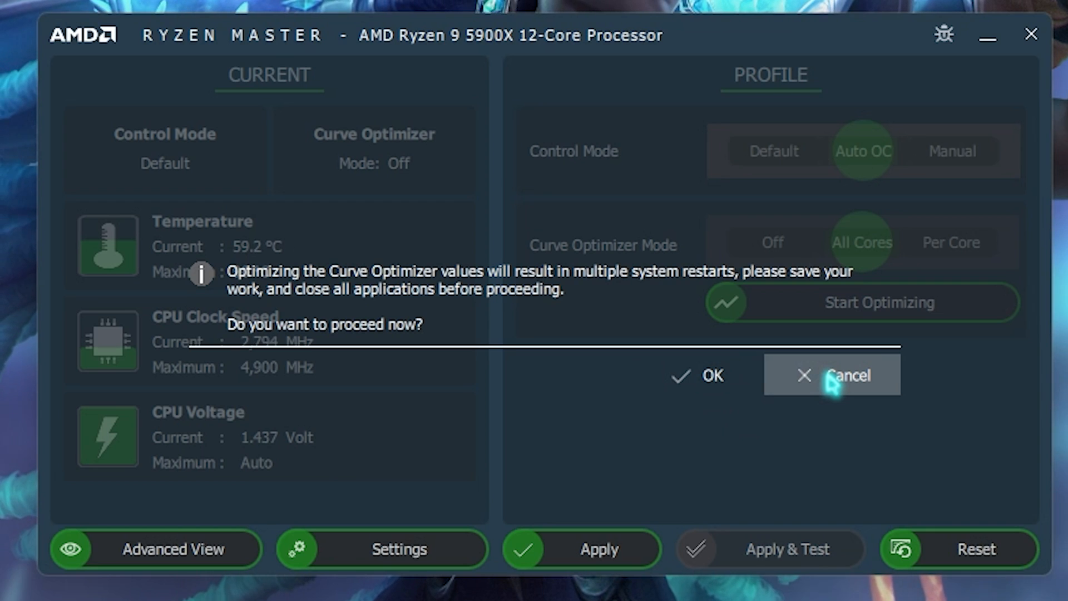
click(846, 375)
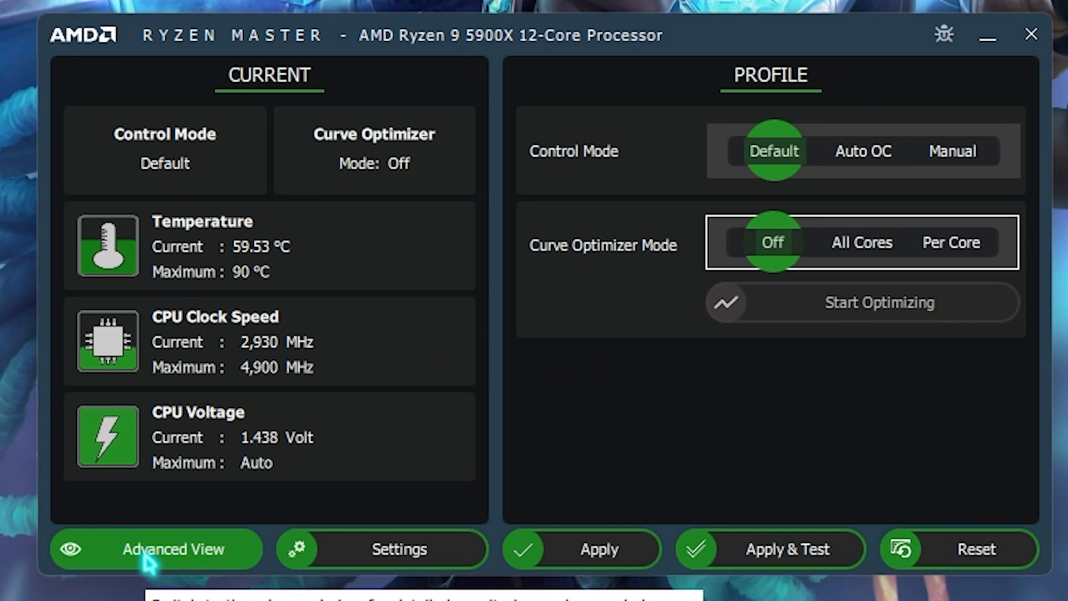
click(173, 548)
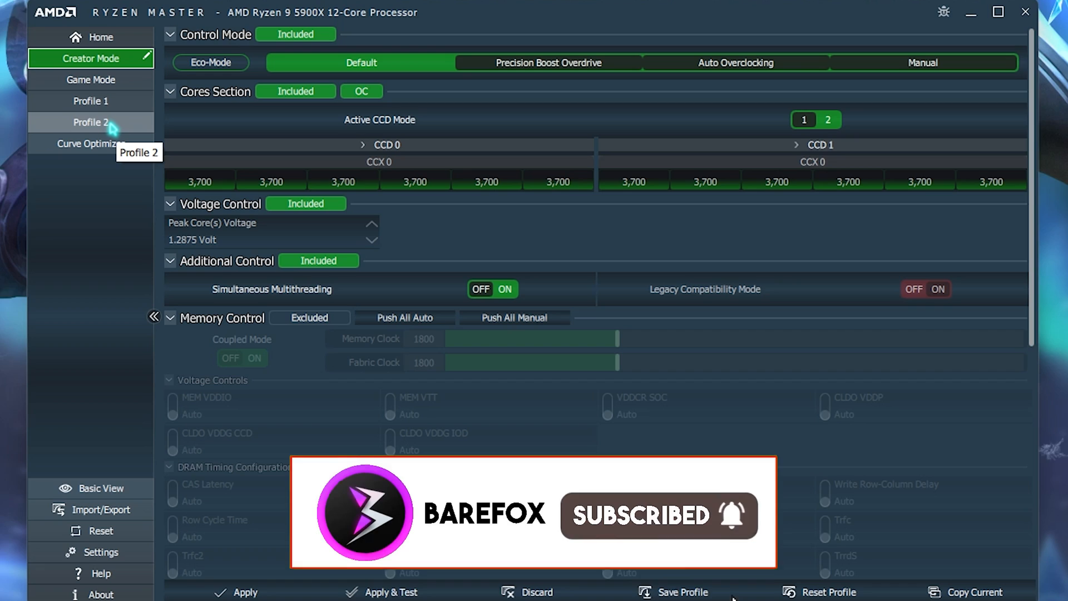
click(90, 79)
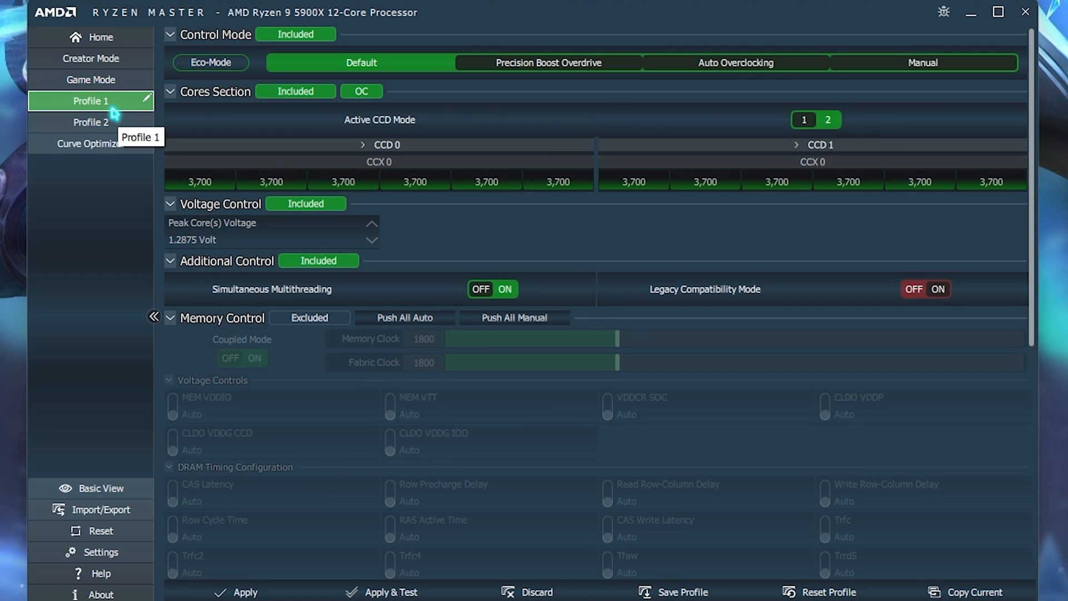
mouse_move(106, 105)
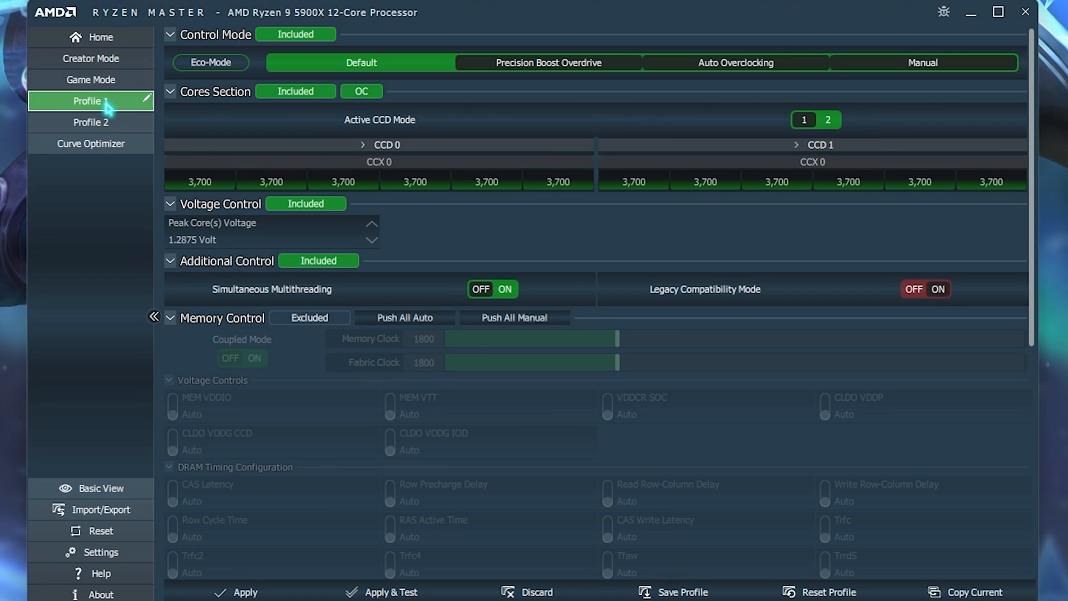
click(91, 143)
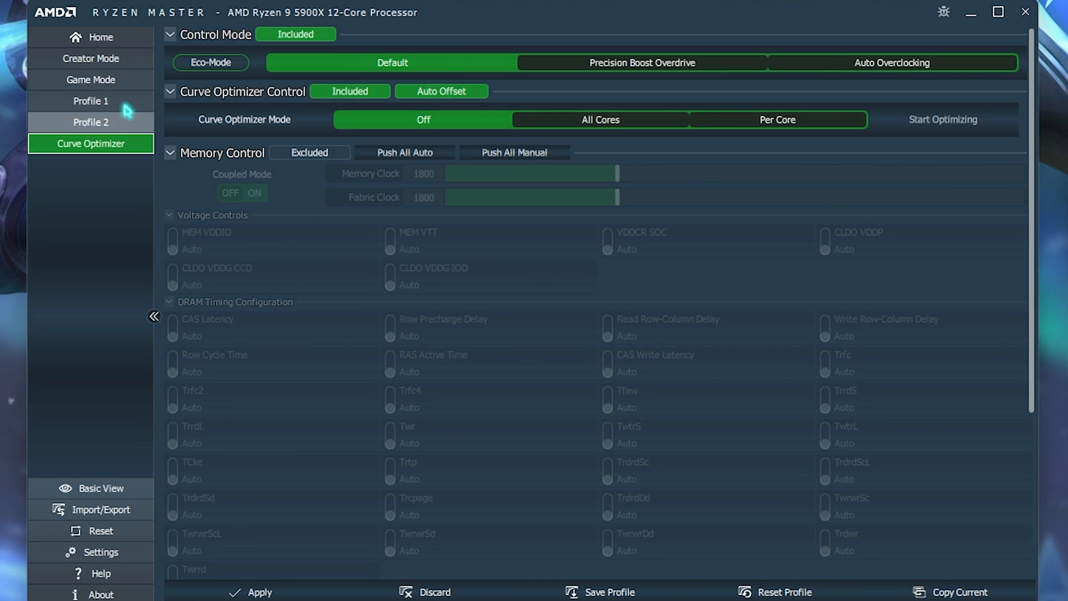
click(91, 80)
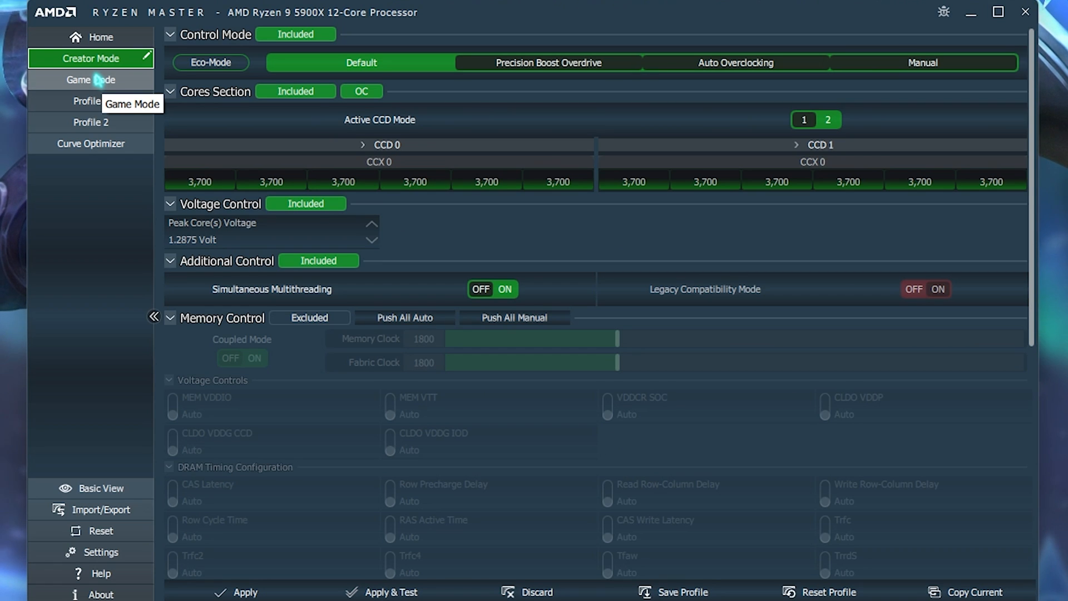
Switch the Game Mode profile to Precision Boost Overdrive and include Memory Control.
click(91, 79)
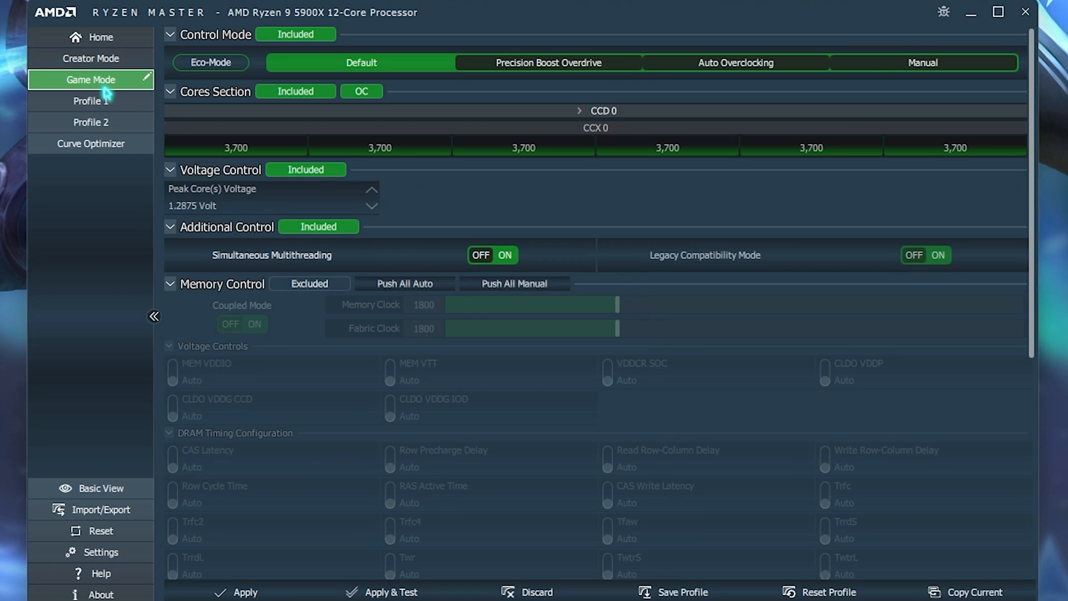
mouse_move(239, 262)
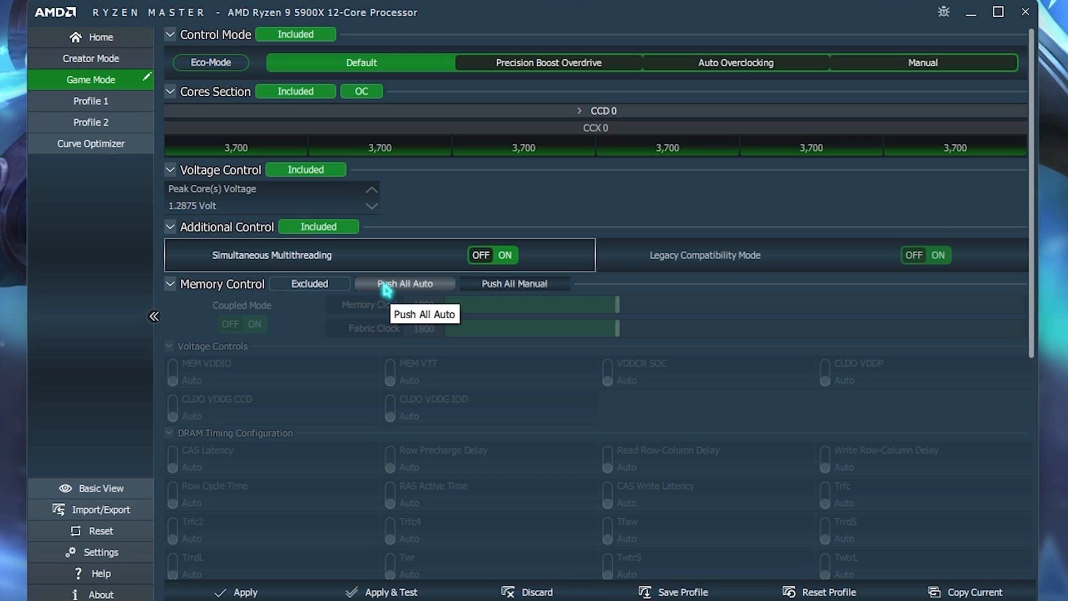
mouse_move(243, 193)
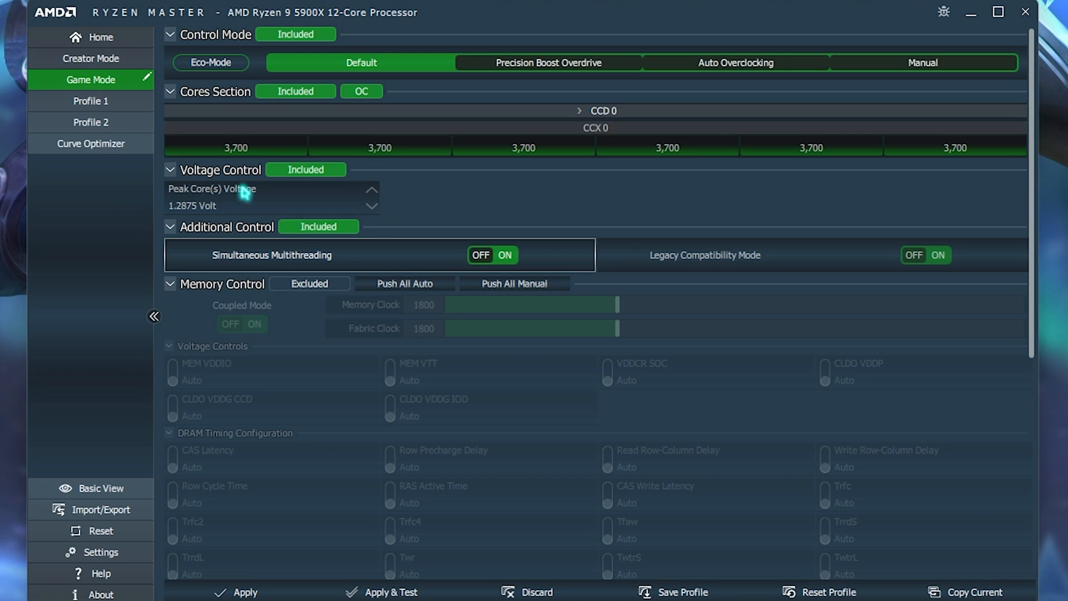
mouse_move(289, 173)
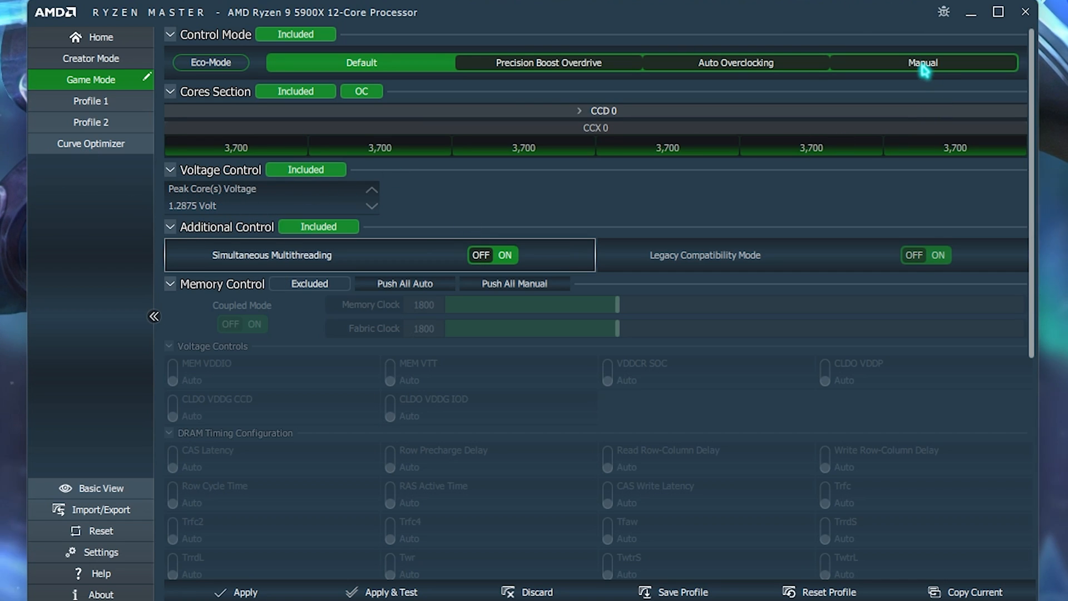
click(923, 63)
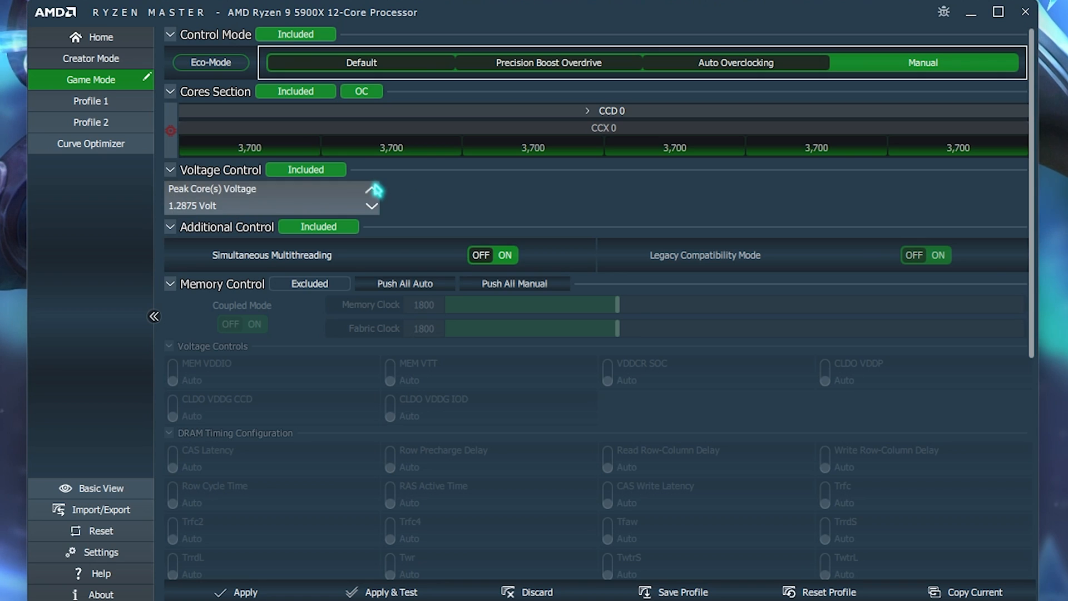
mouse_move(522, 223)
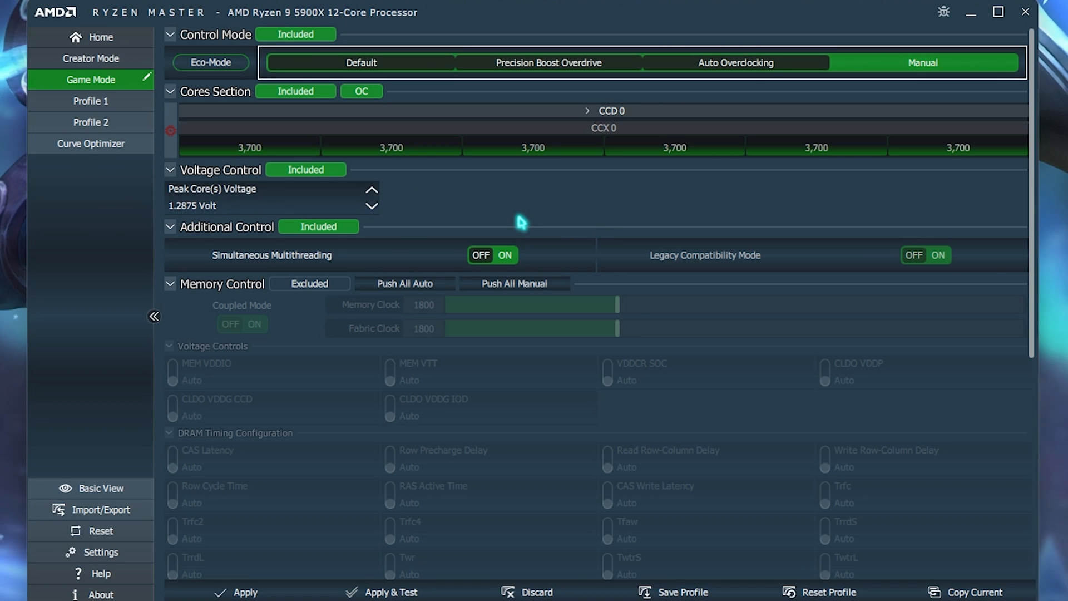
mouse_move(467, 148)
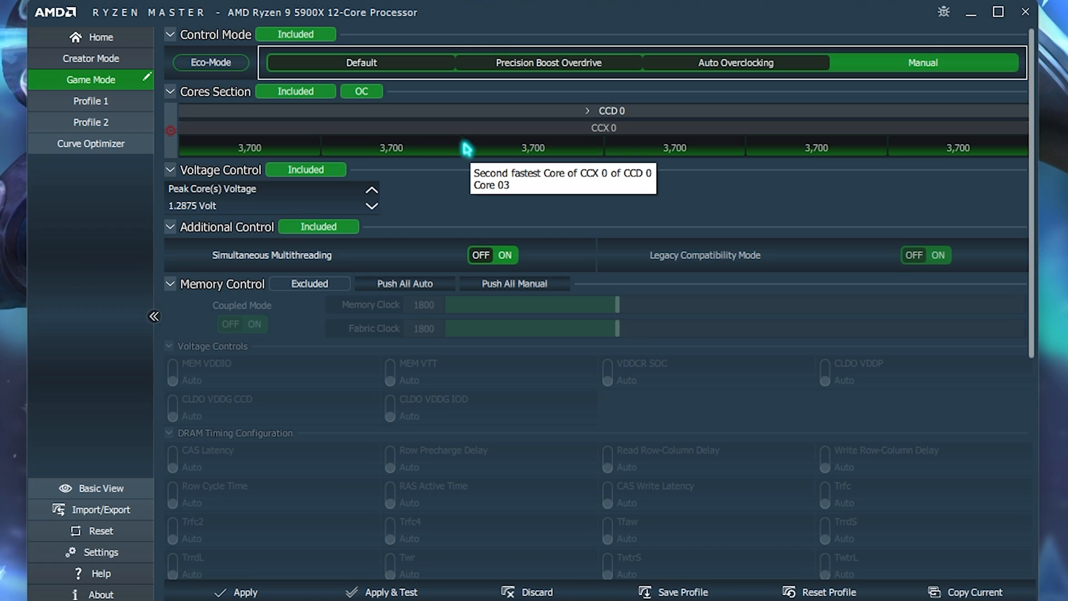
mouse_move(421, 163)
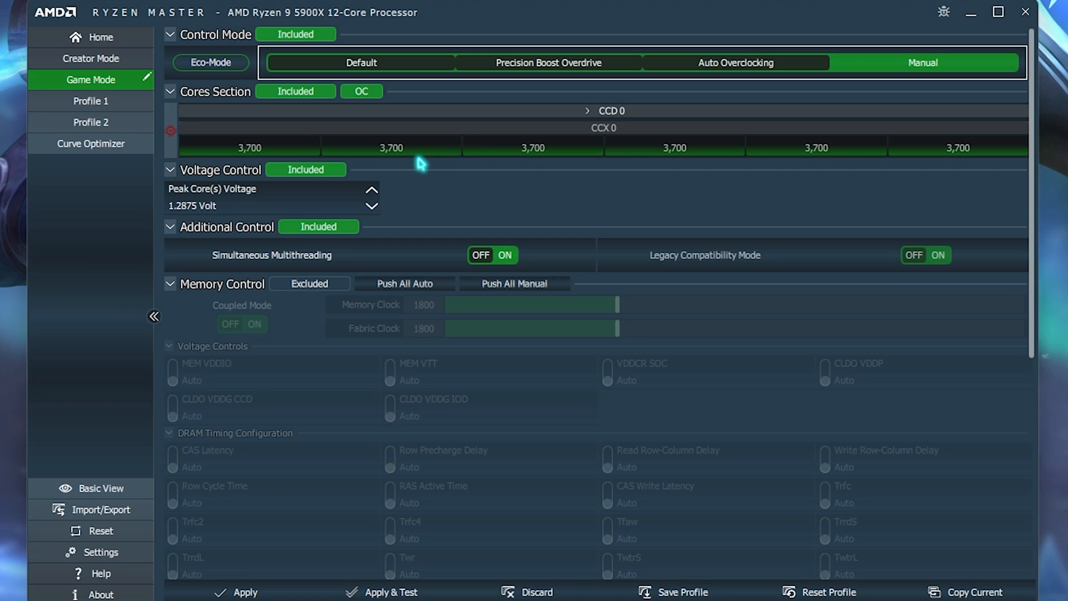
mouse_move(391, 148)
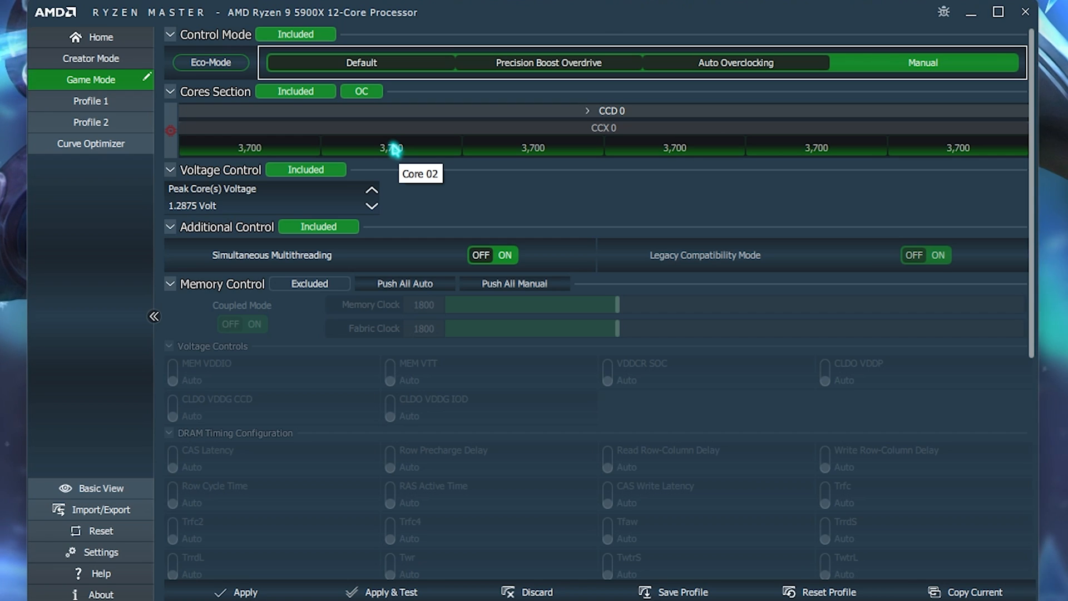
click(548, 61)
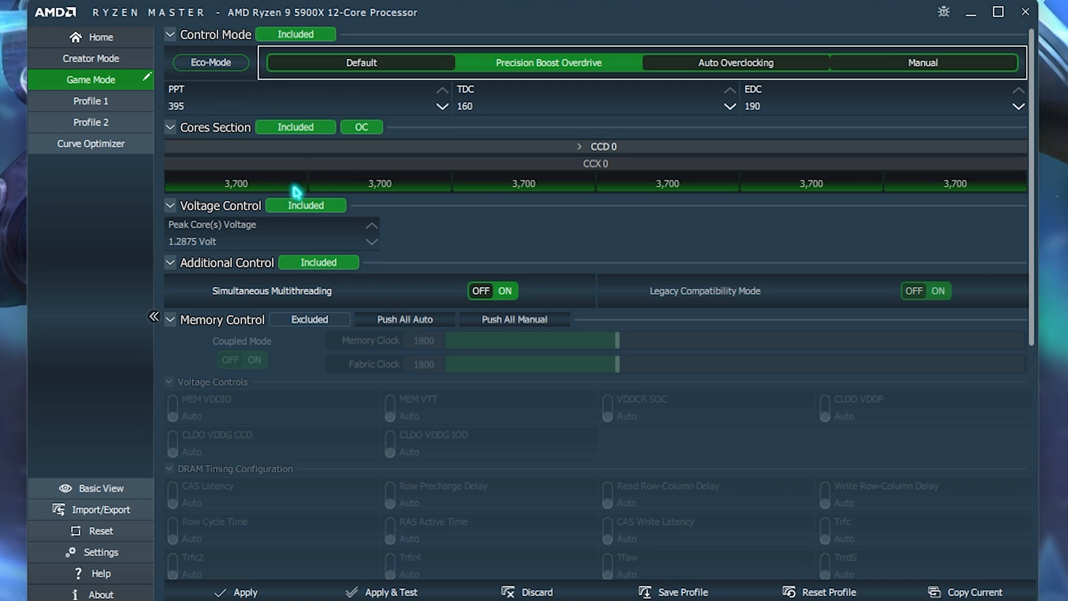
mouse_move(200, 273)
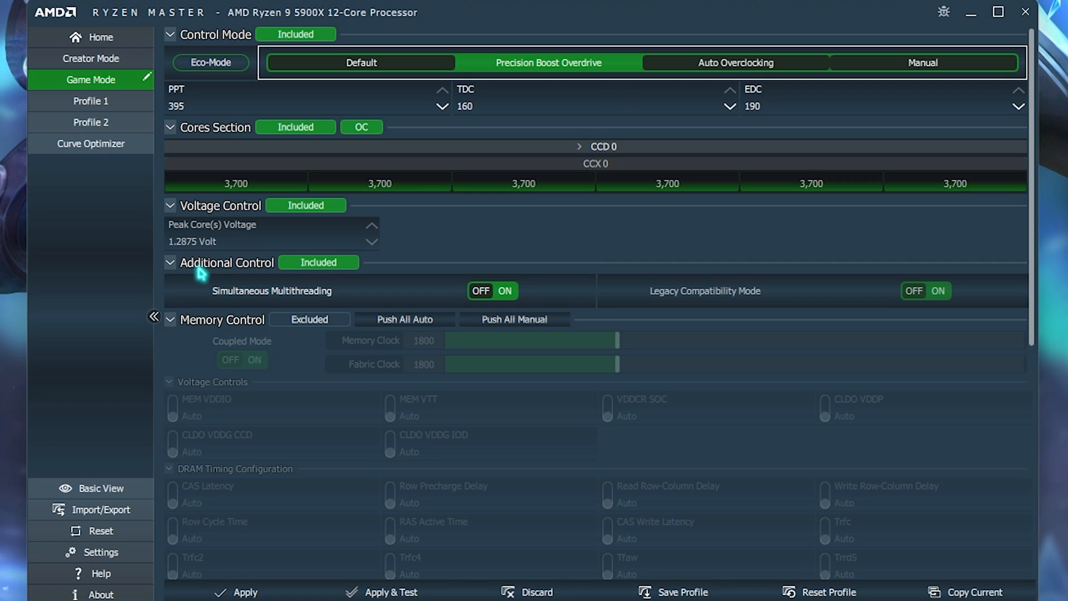
mouse_move(414, 316)
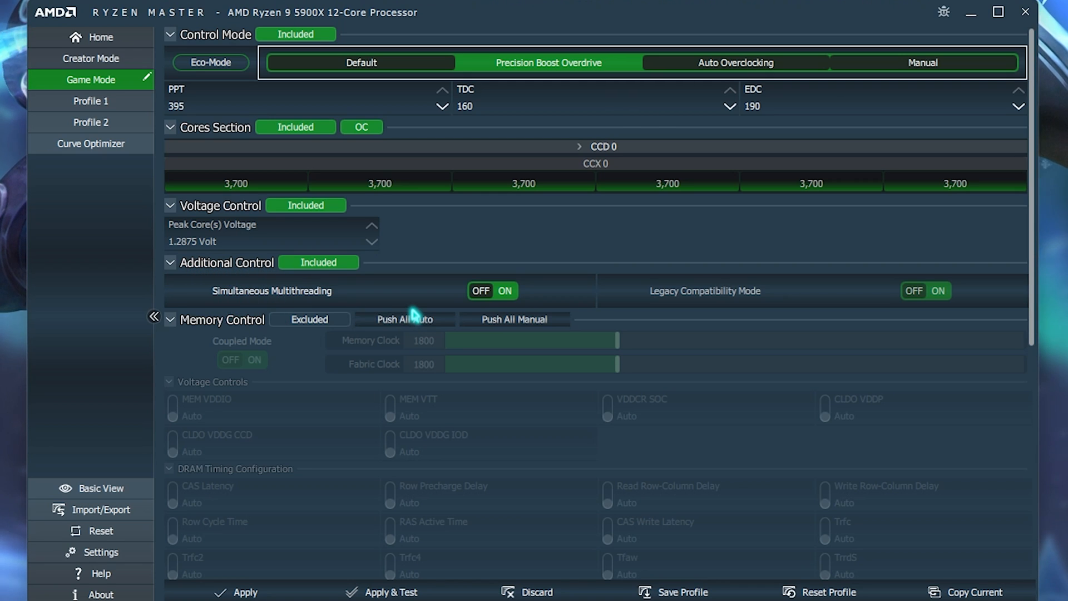
mouse_move(704, 317)
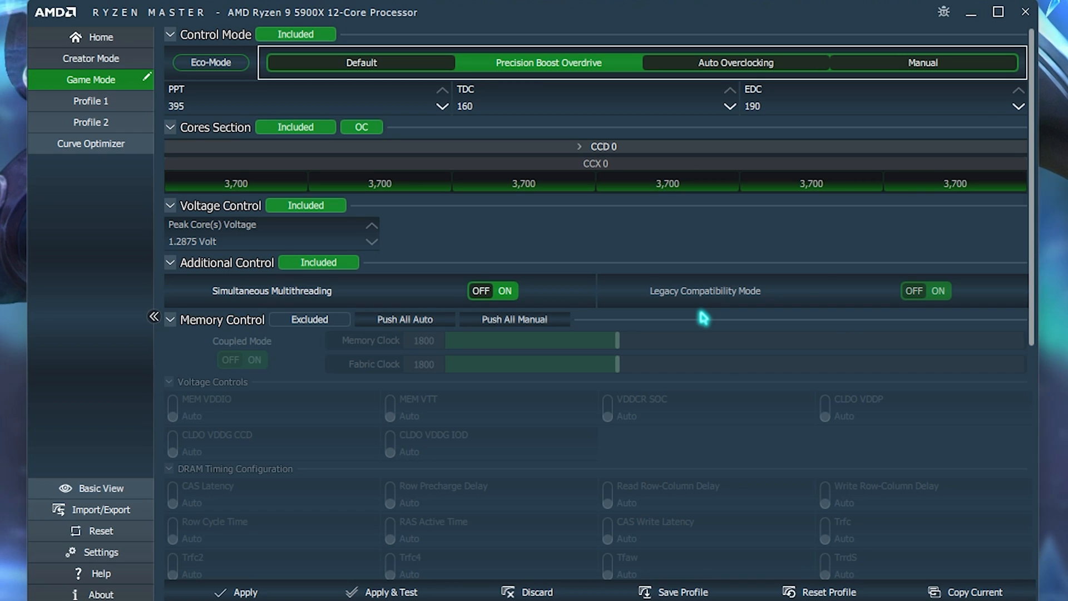
mouse_move(209, 333)
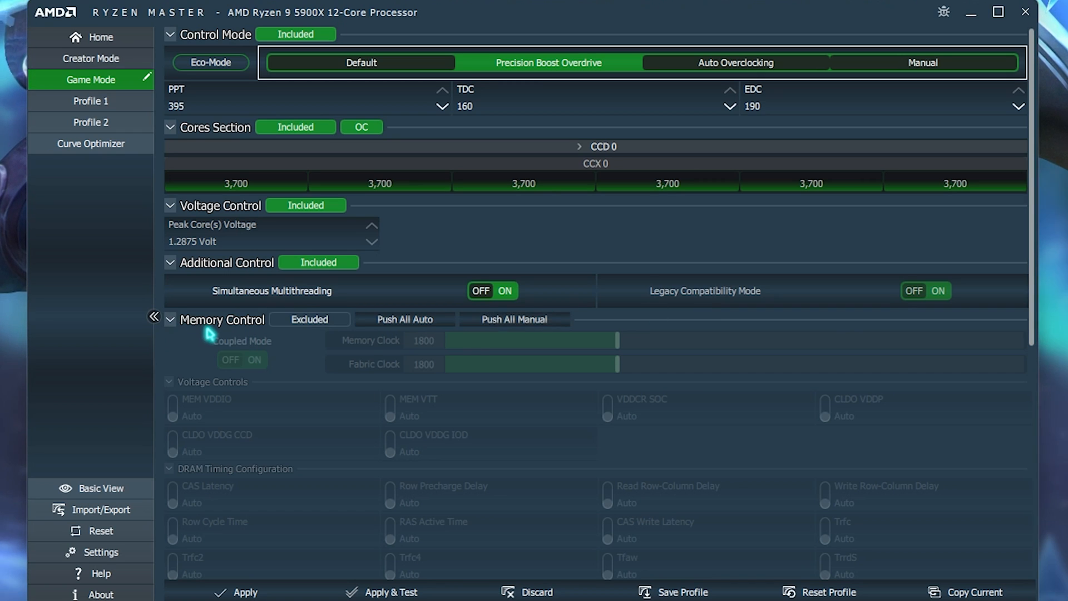
click(308, 319)
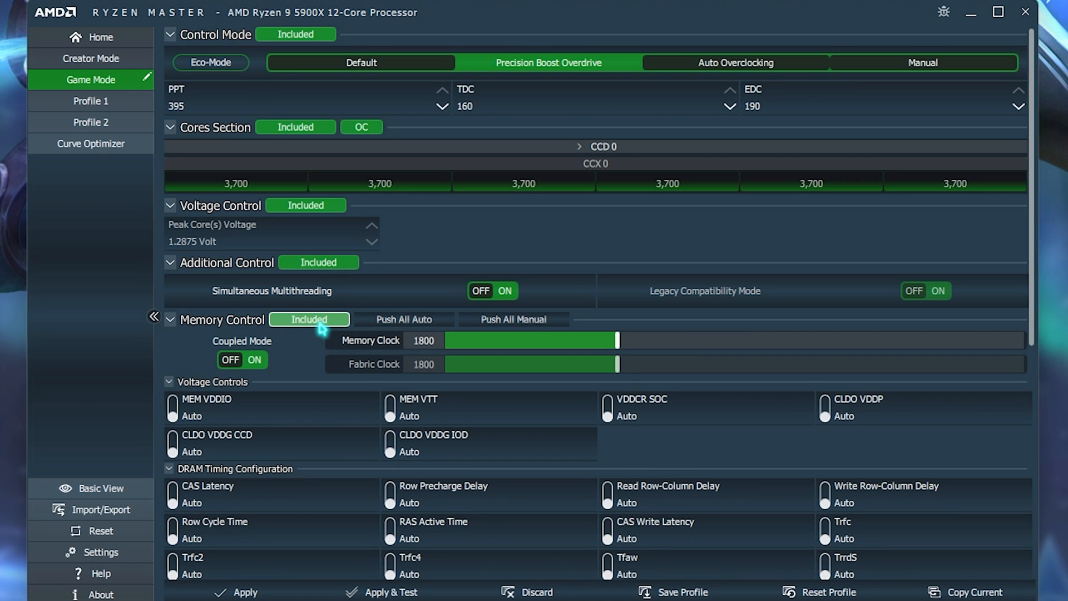
Vary the memory clock between 1567 and 1900 MHz, settle on 1900, and Apply & Test.
drag(615, 340, 640, 340)
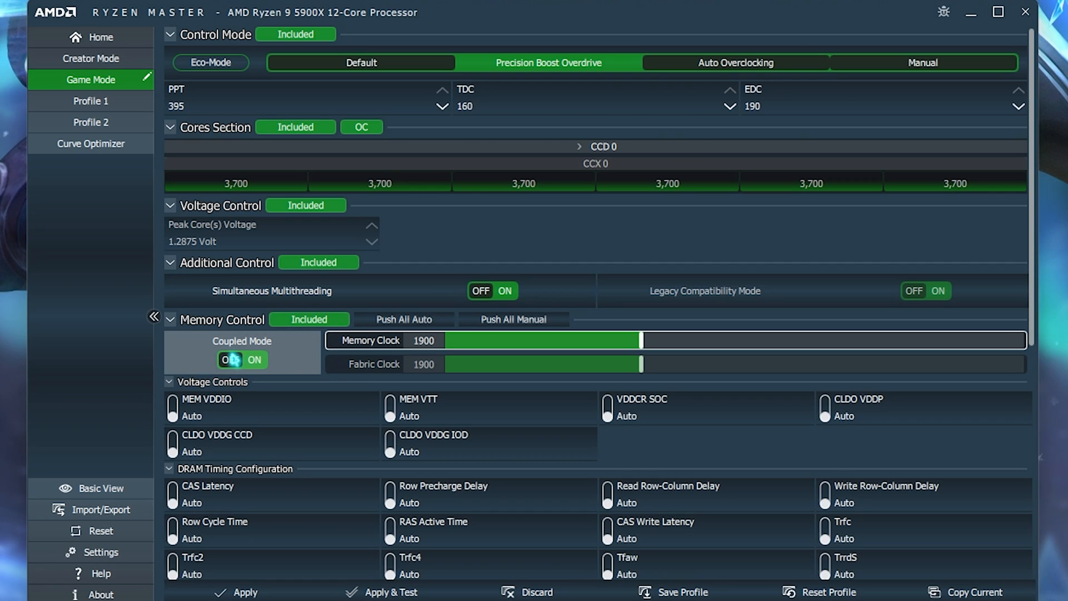
click(229, 360)
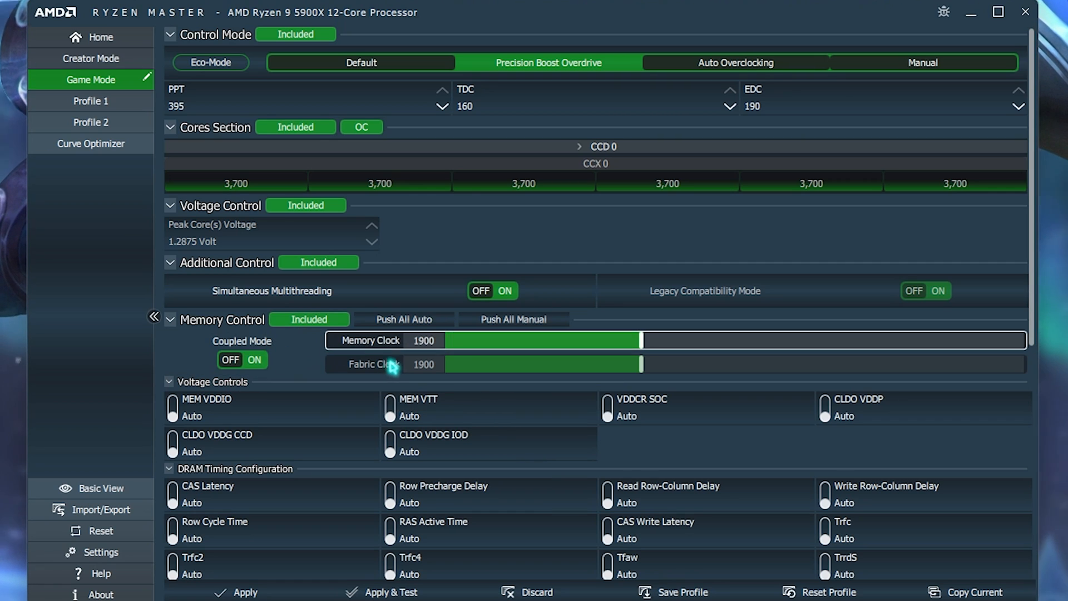
mouse_move(386, 377)
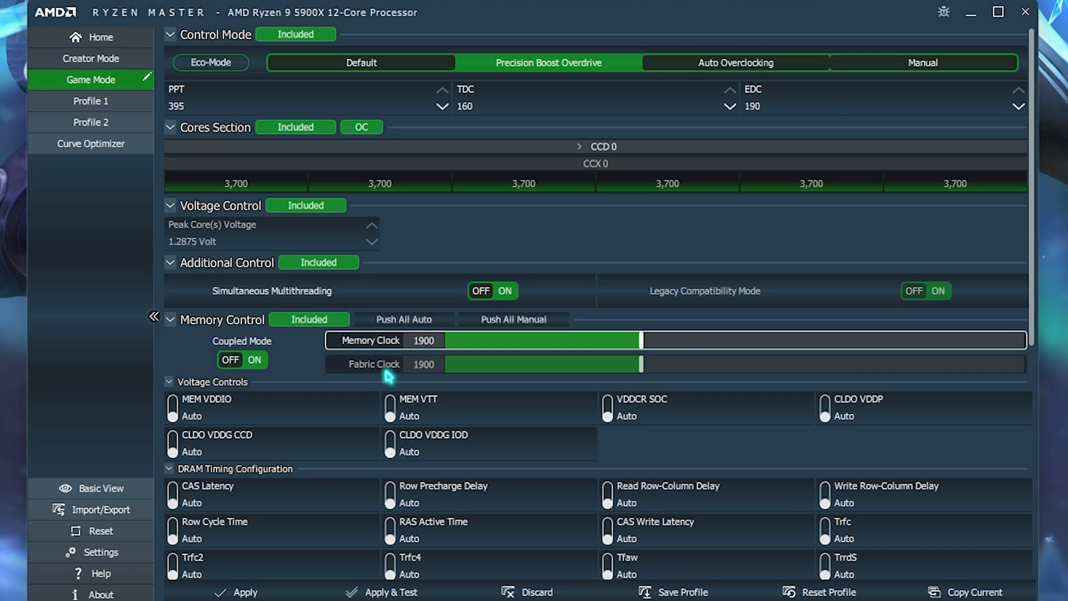
mouse_move(377, 361)
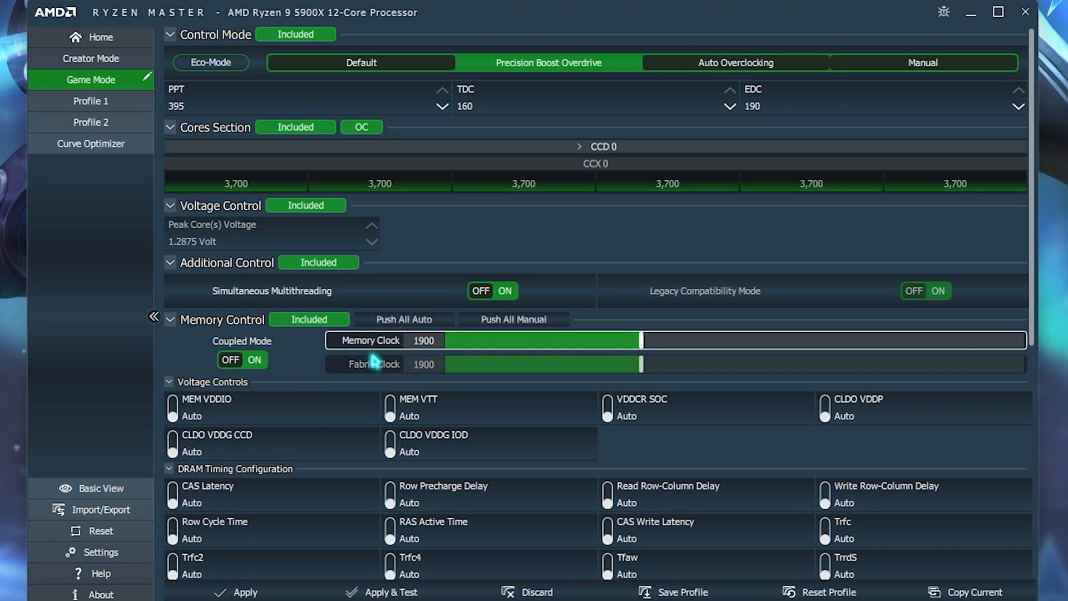
mouse_move(442, 366)
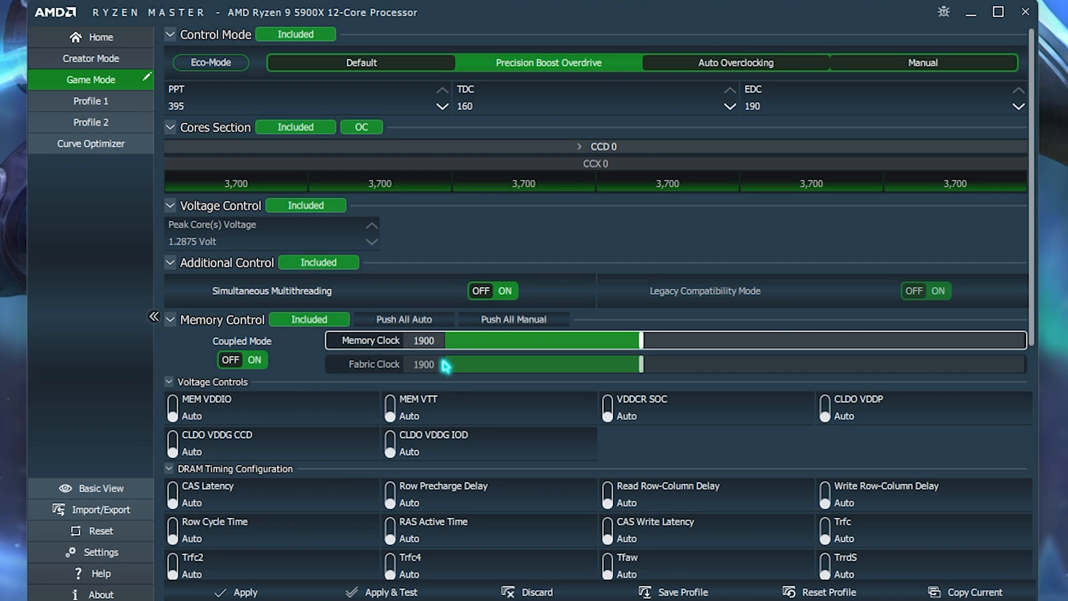
drag(641, 341, 545, 341)
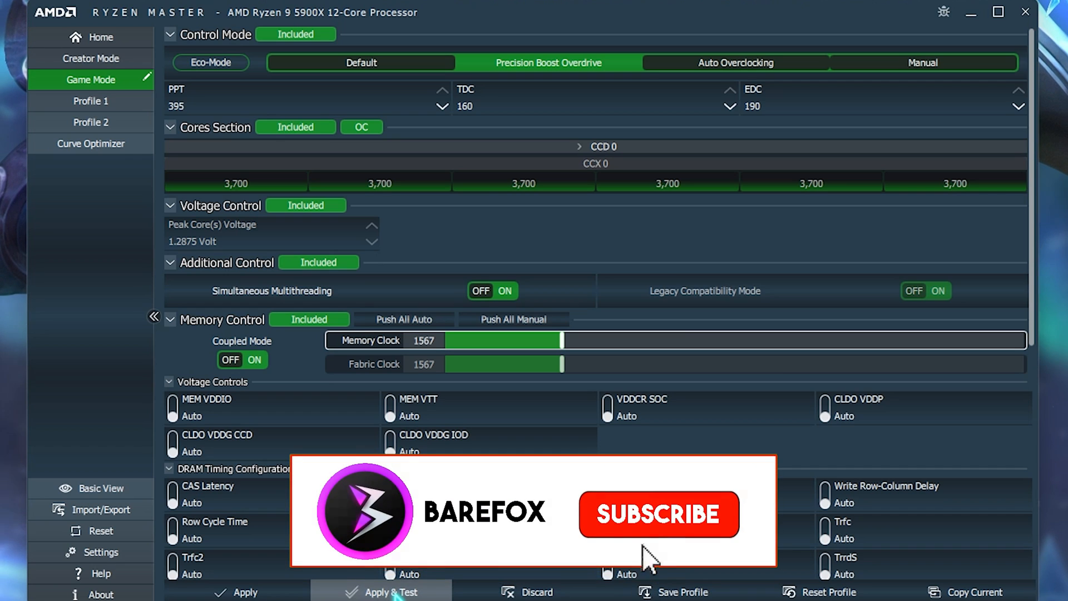
click(657, 514)
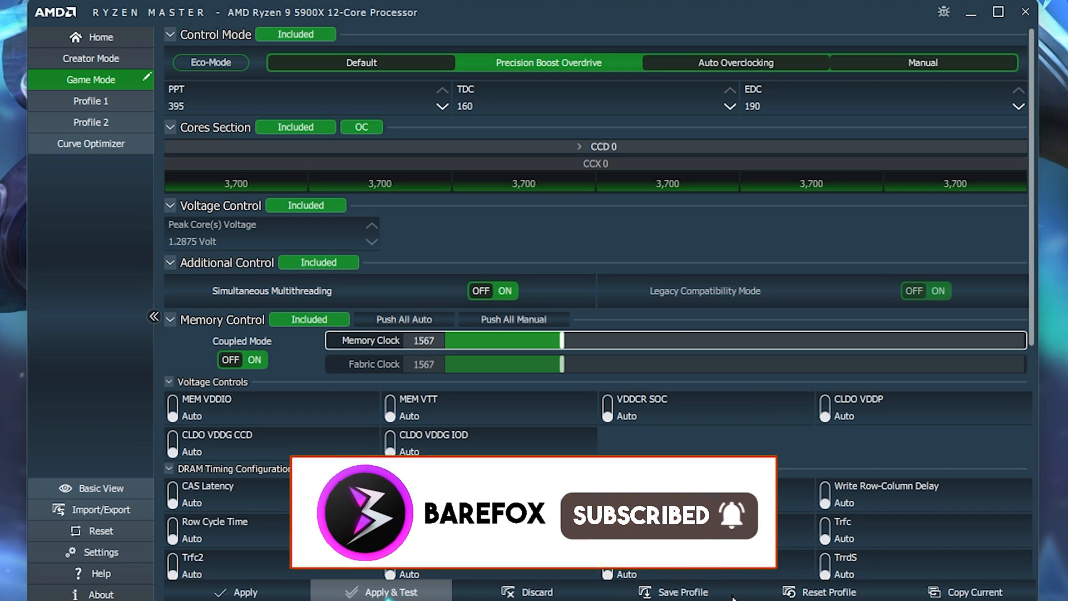
drag(564, 340, 586, 340)
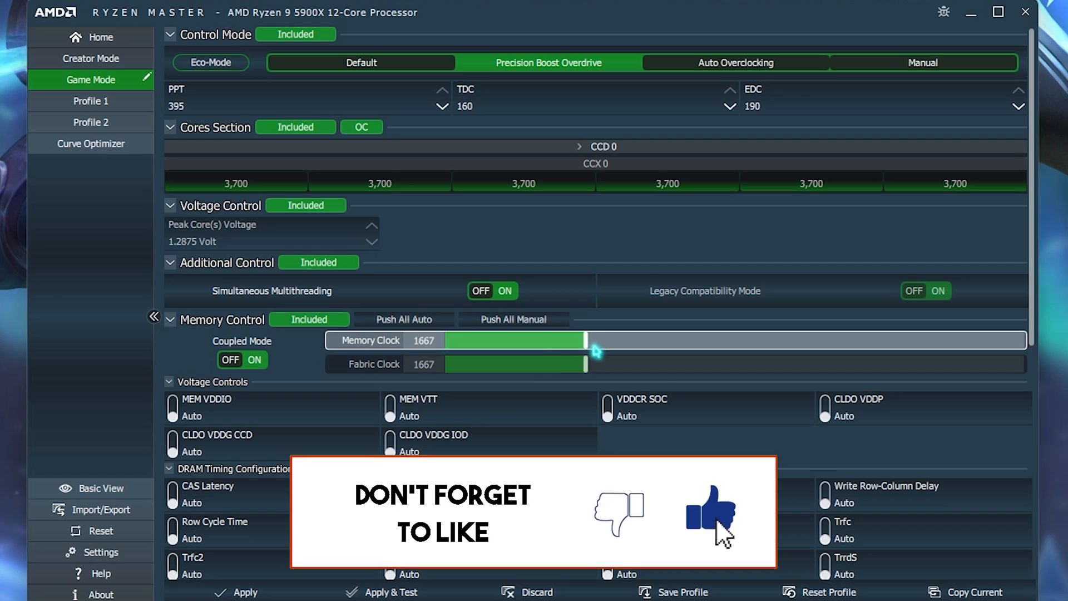
drag(585, 339, 627, 340)
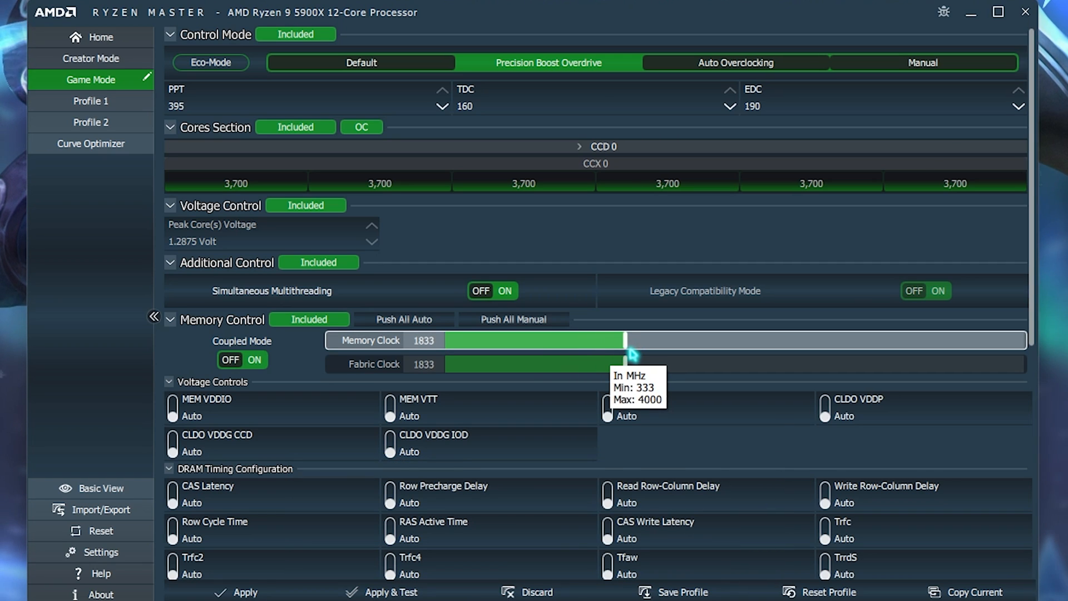
drag(625, 354, 632, 354)
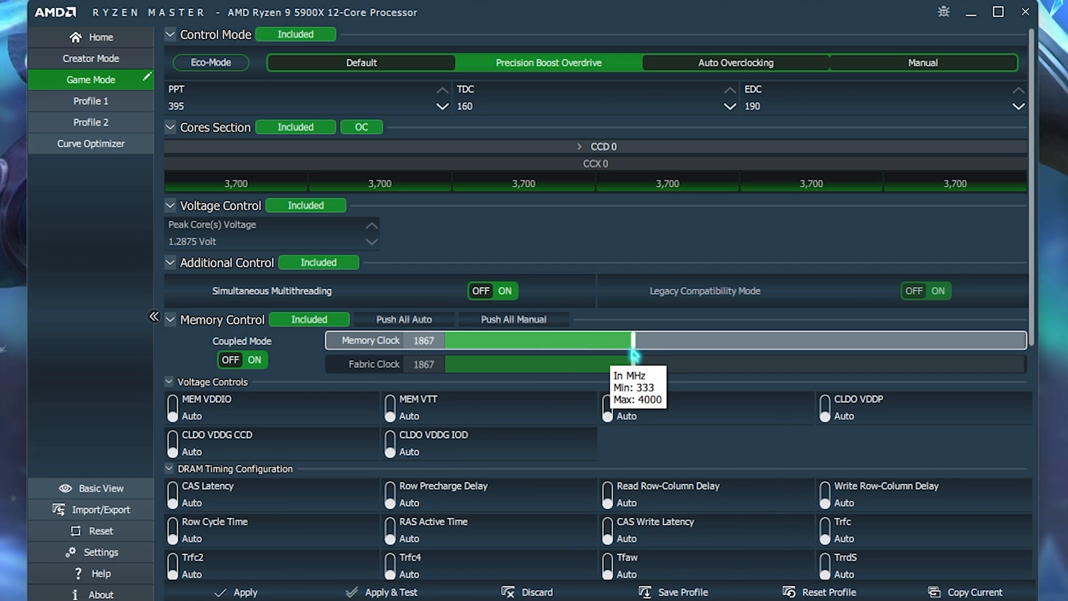
drag(632, 340, 641, 340)
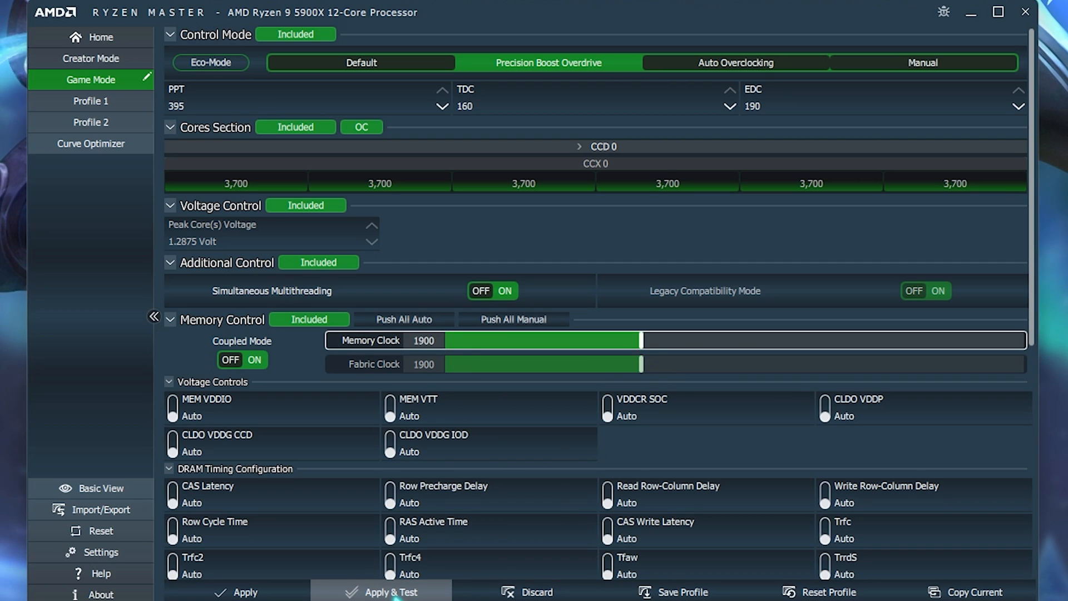
click(380, 592)
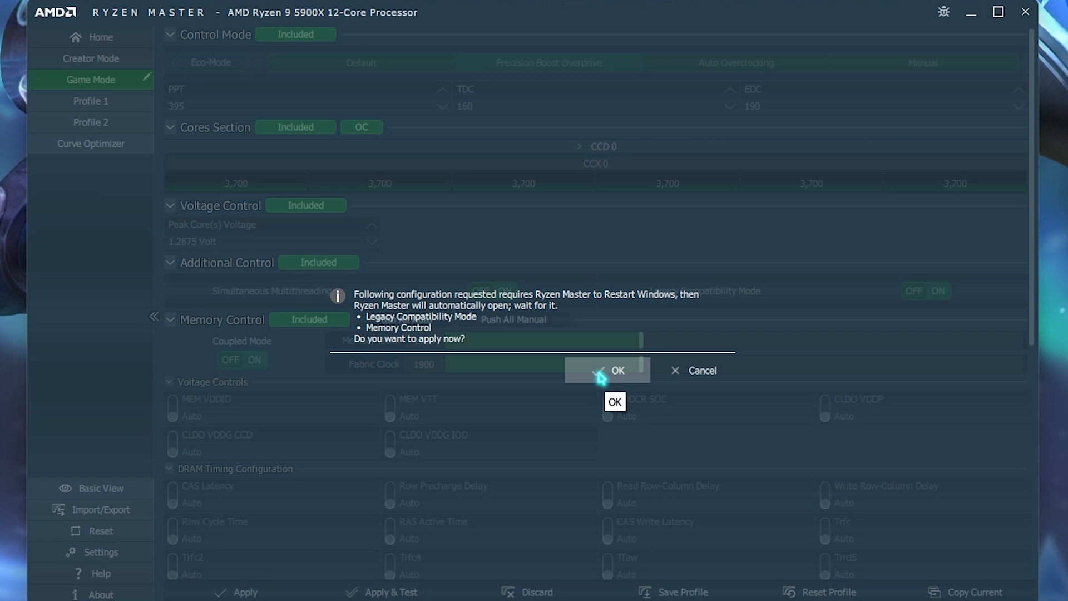
Confirm the restart prompt, then set Game Mode's Memory Control to Excluded.
click(606, 370)
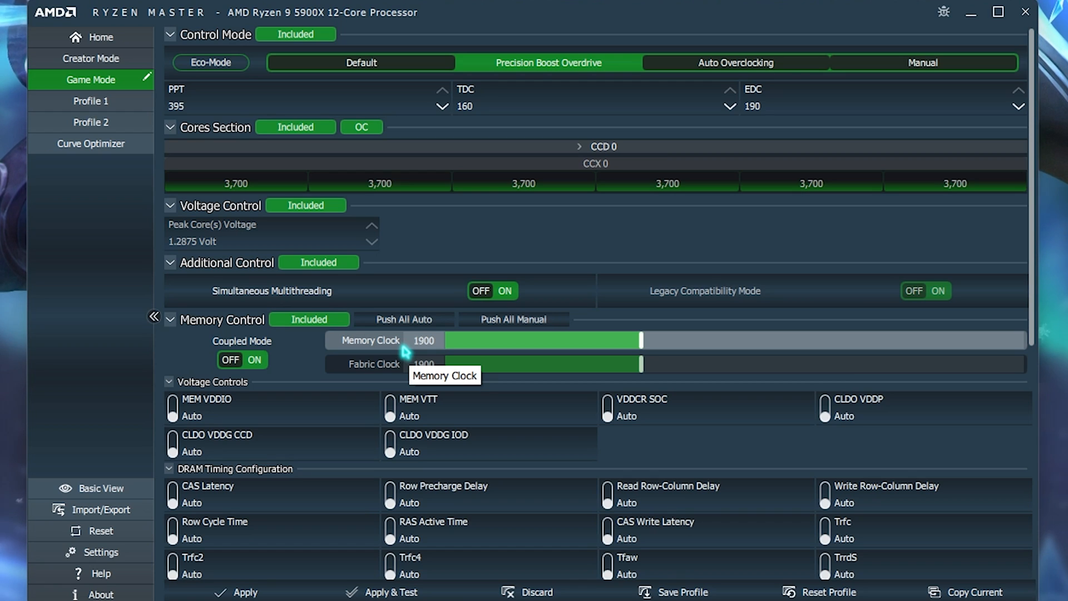
click(308, 319)
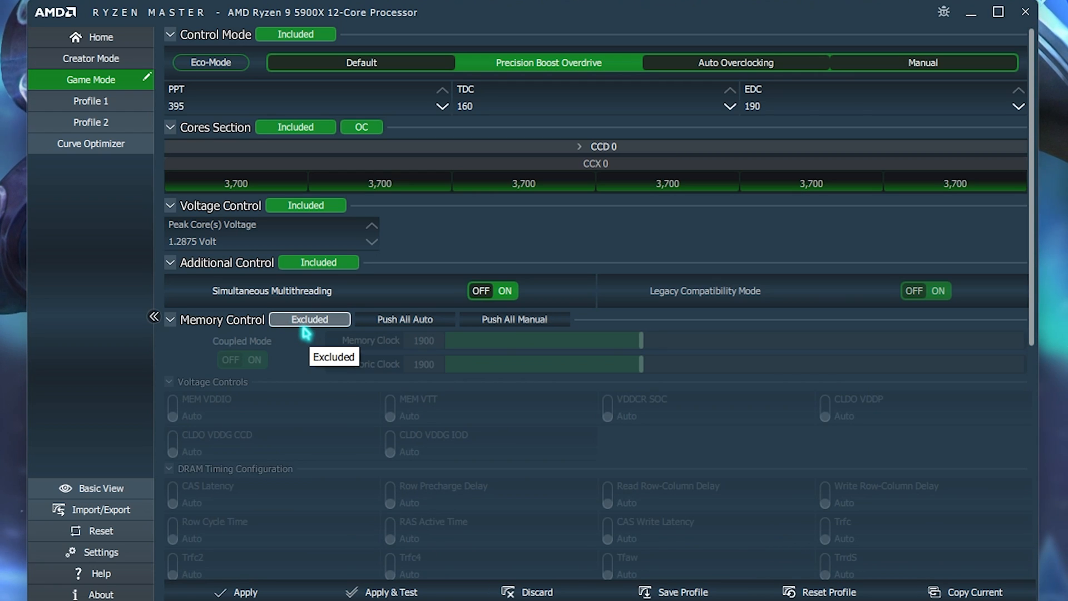
mouse_move(316, 329)
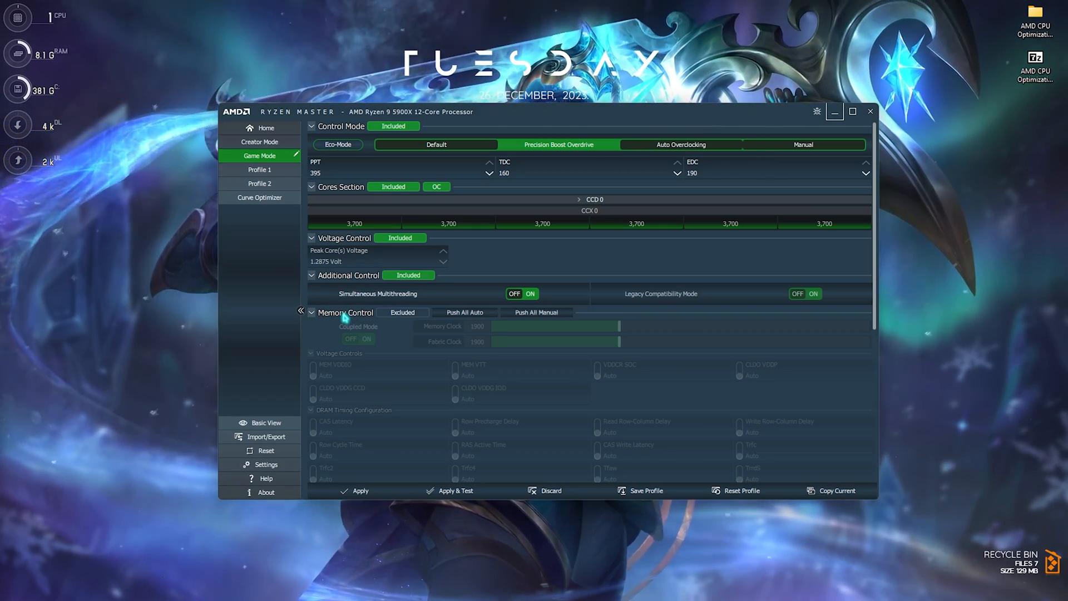
Open the CPU optimization pack's 1- AMD CPU Priority folder and select its .reg file.
click(870, 111)
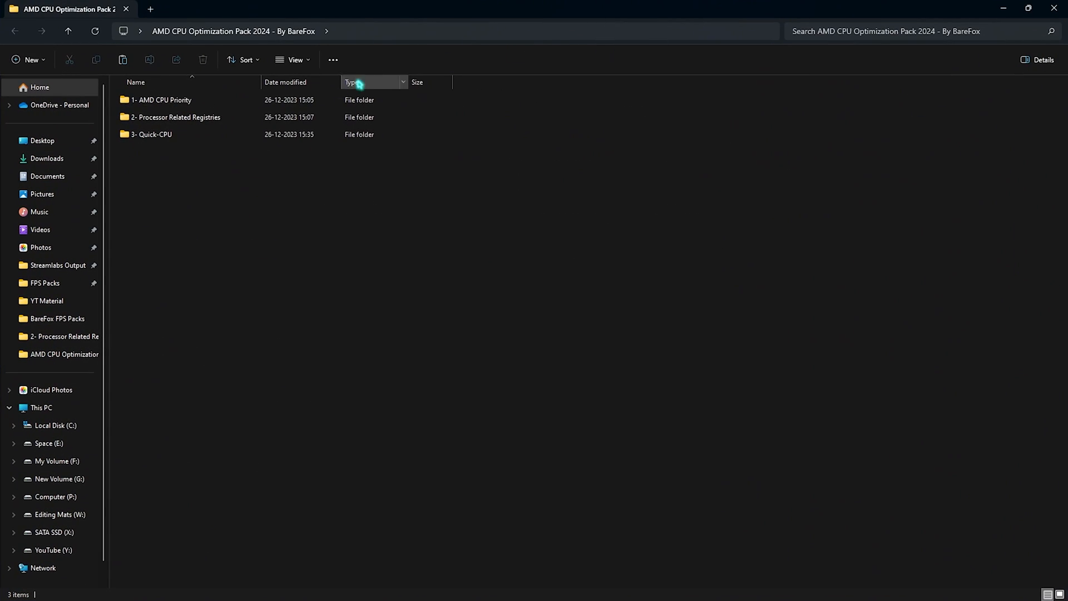
click(162, 100)
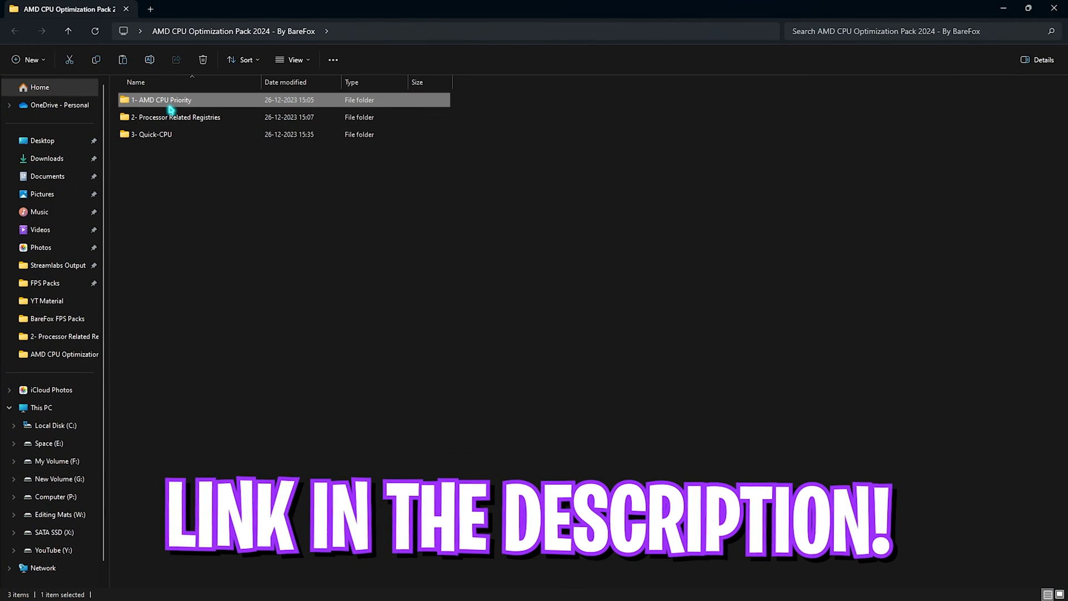
double_click(161, 100)
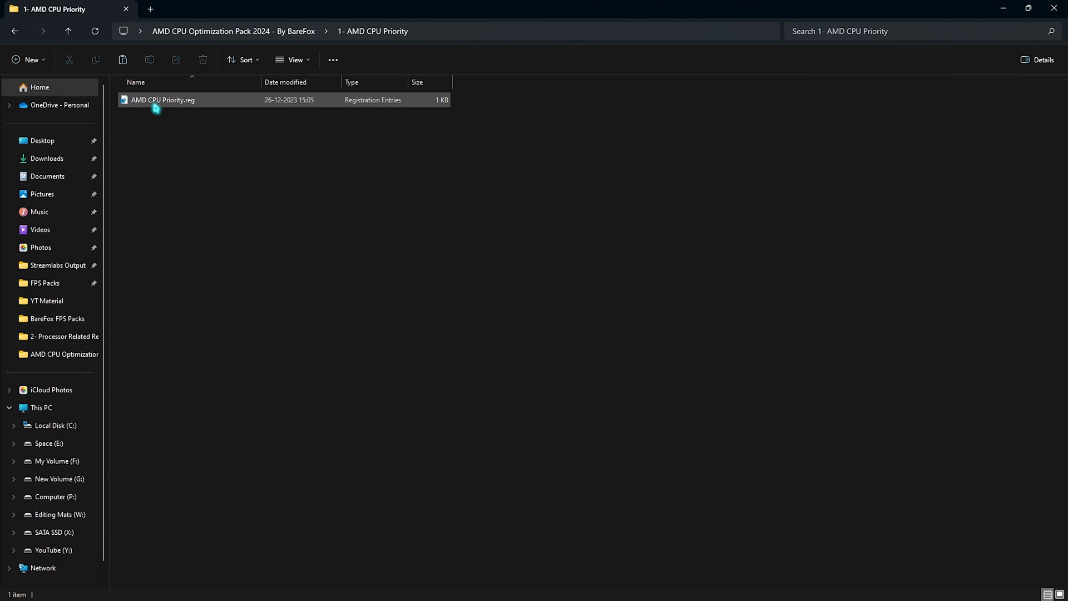
mouse_move(162, 100)
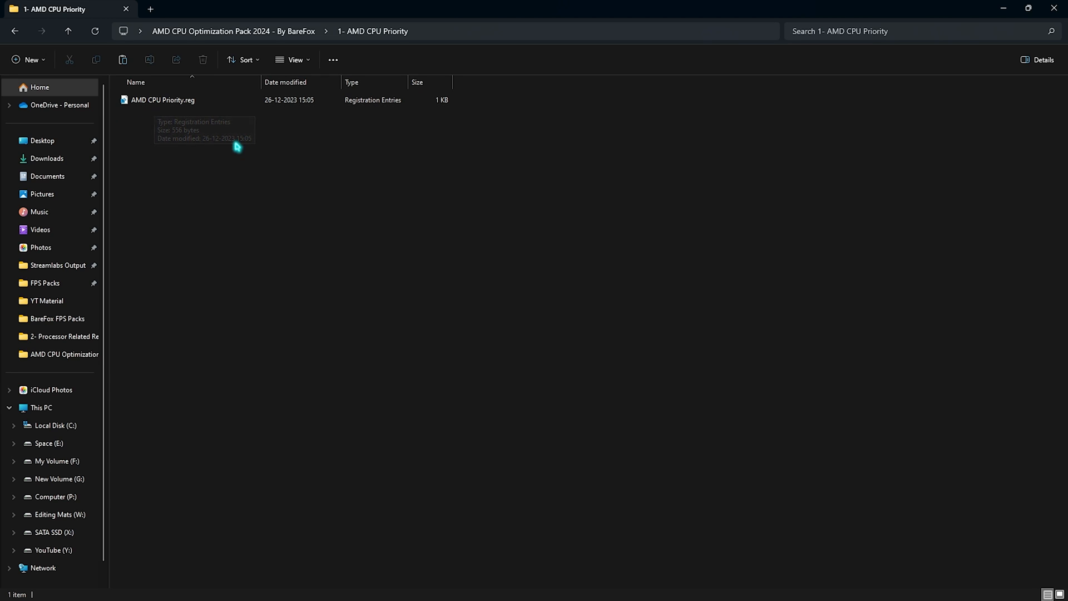
click(163, 100)
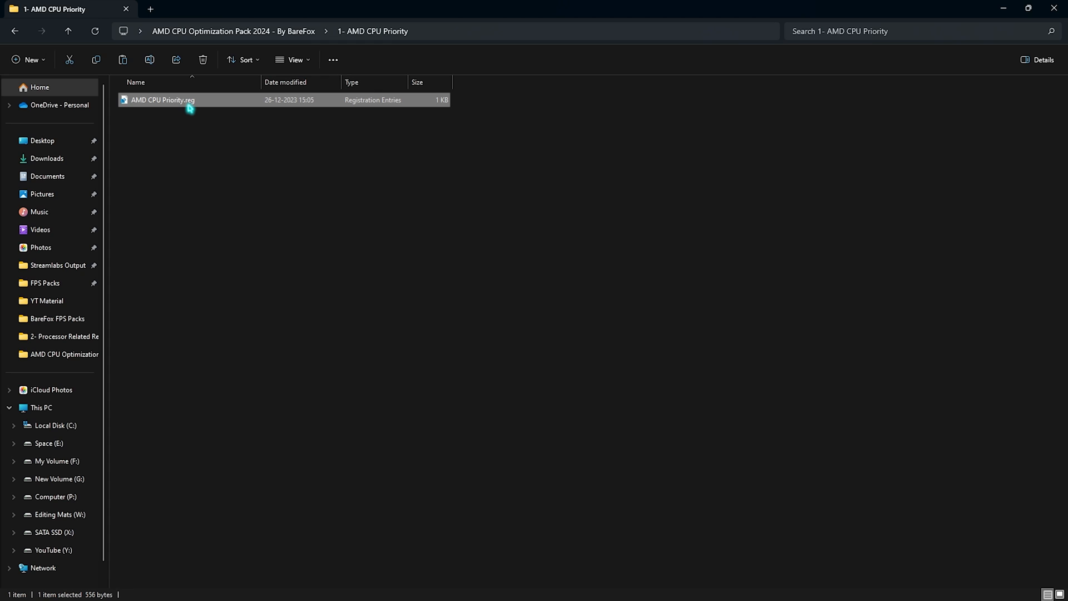
Open 2- Processor Related Registries and select the Disable Transparency registry file.
click(15, 30)
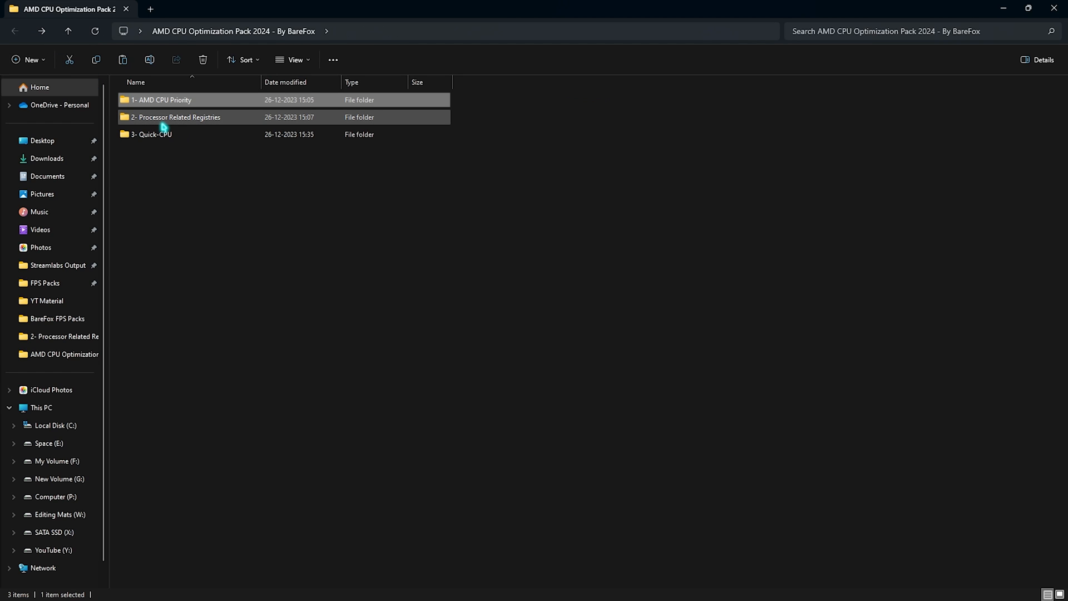
double_click(177, 116)
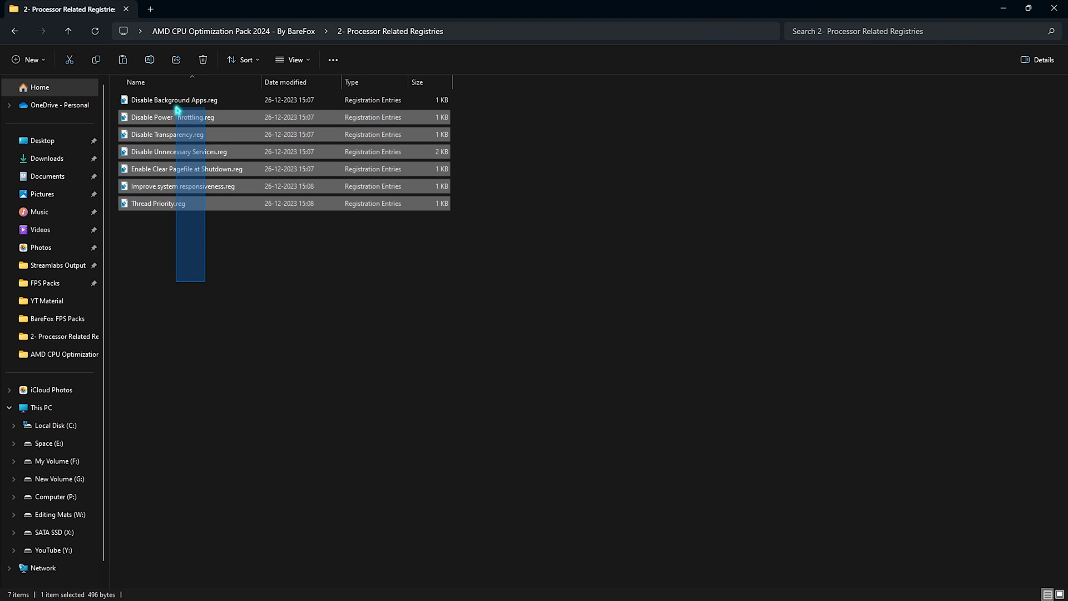
click(188, 246)
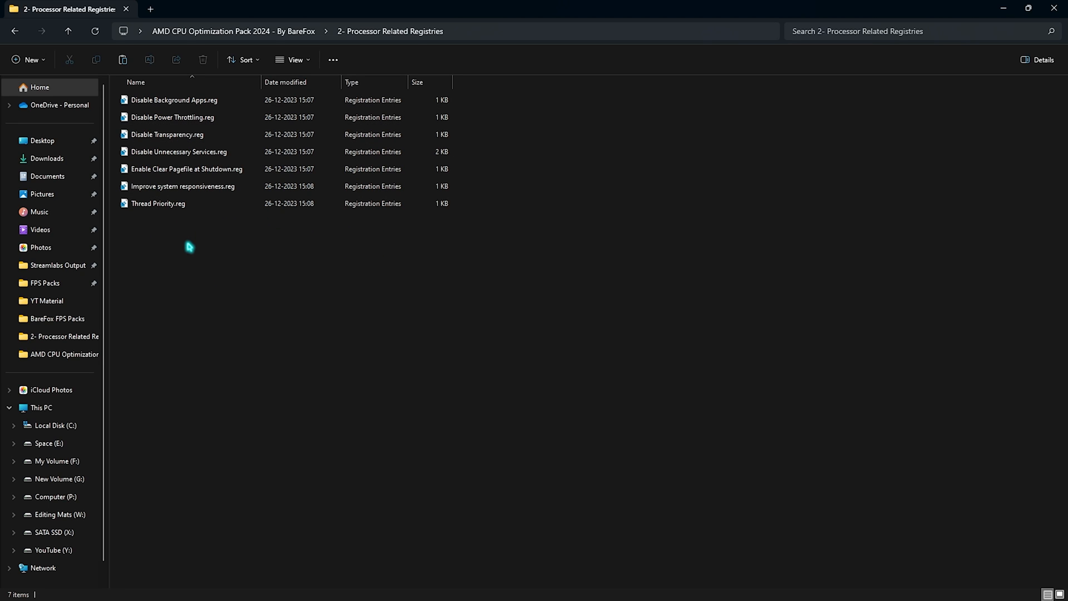
click(167, 134)
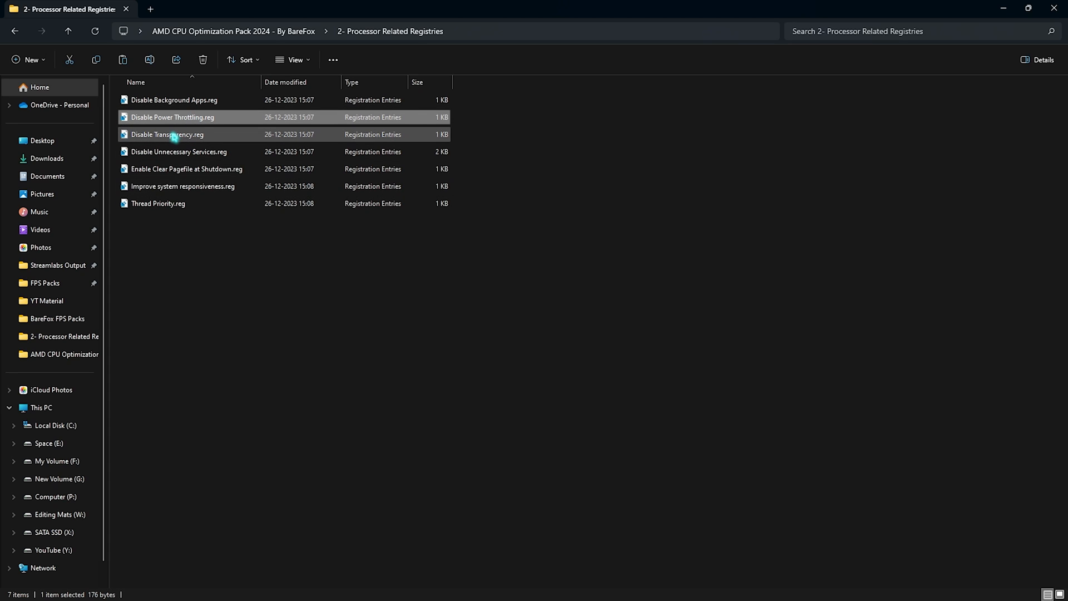
click(186, 168)
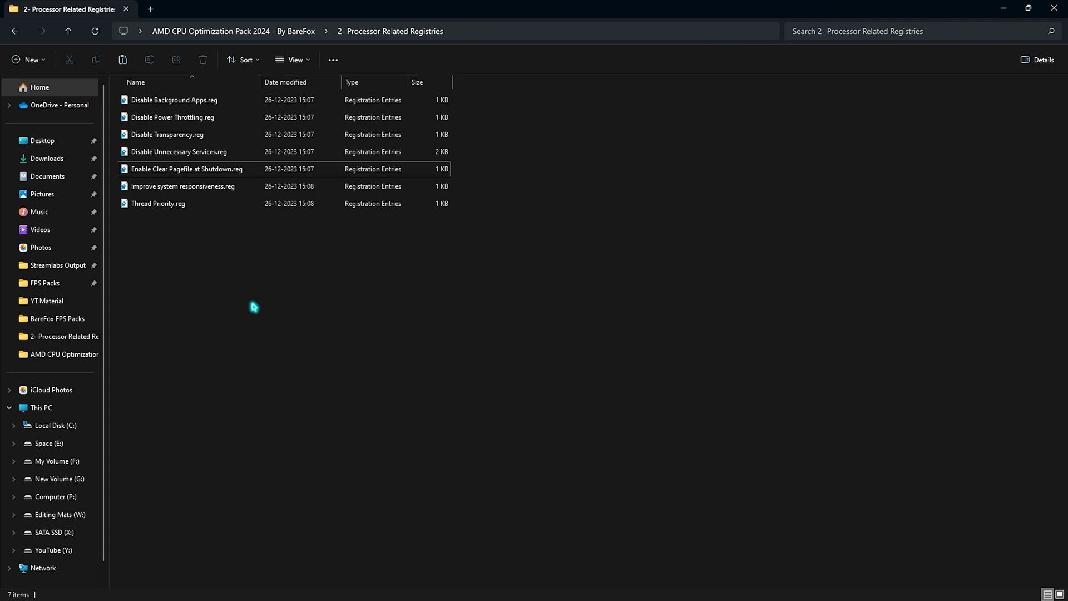
mouse_move(227, 203)
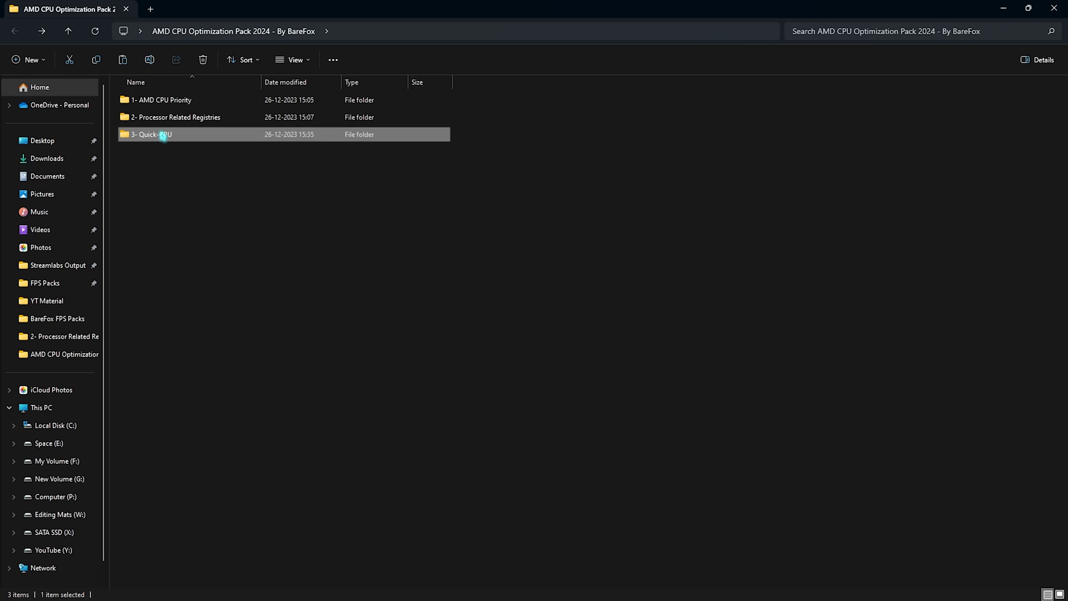
Open Quick-CPU and apply its maximum performance preset.
double_click(150, 134)
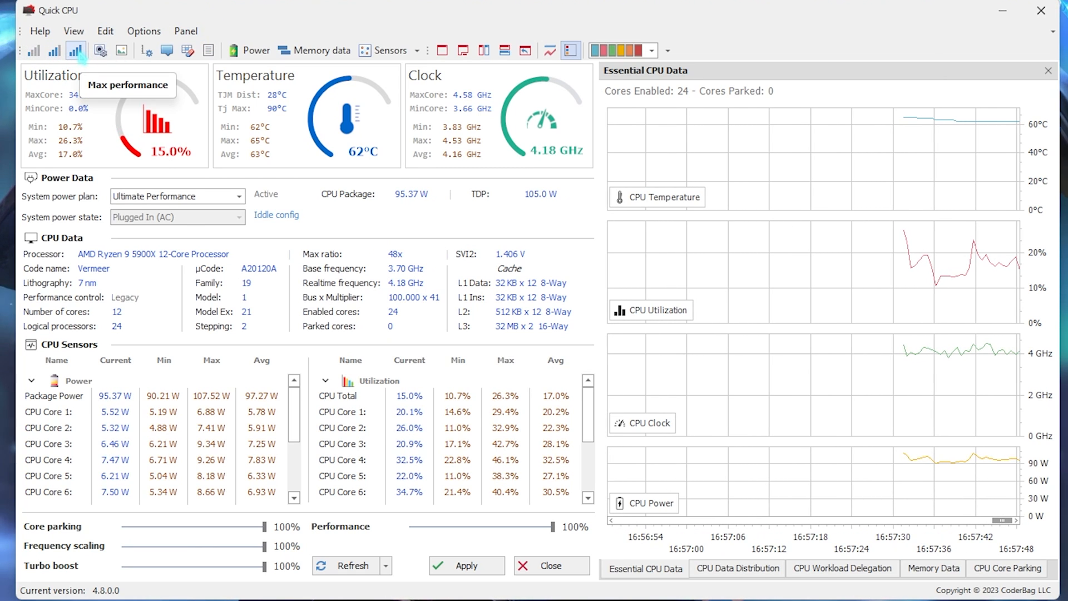
click(77, 50)
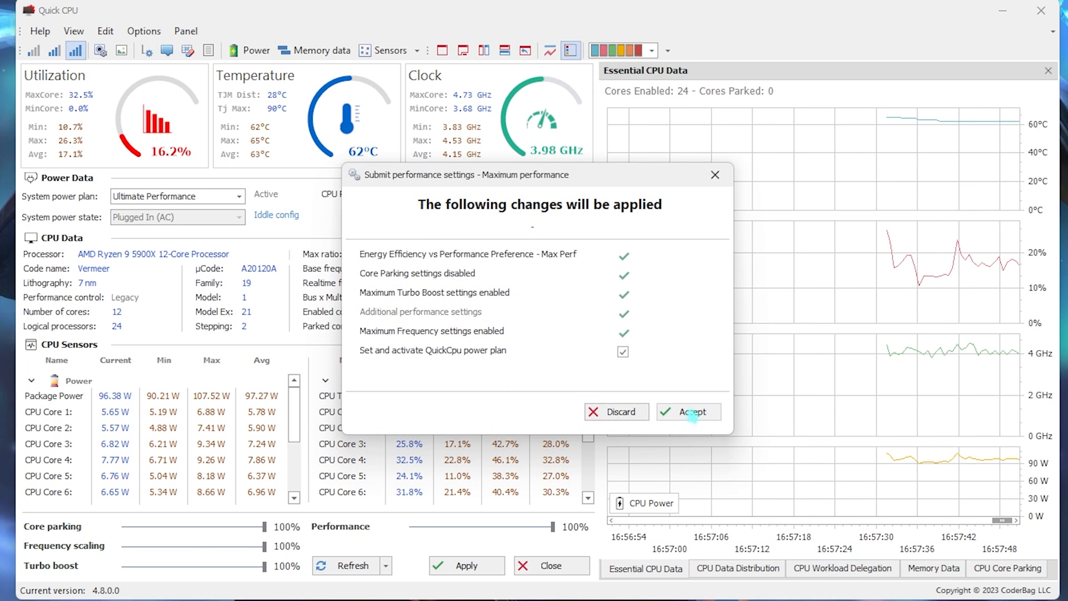
click(688, 412)
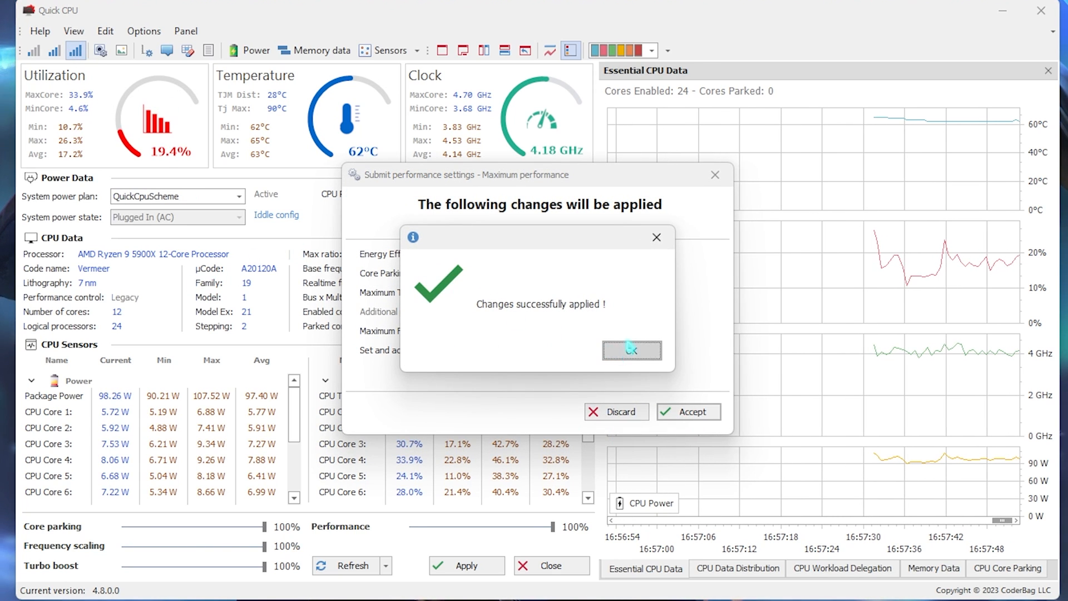
click(631, 348)
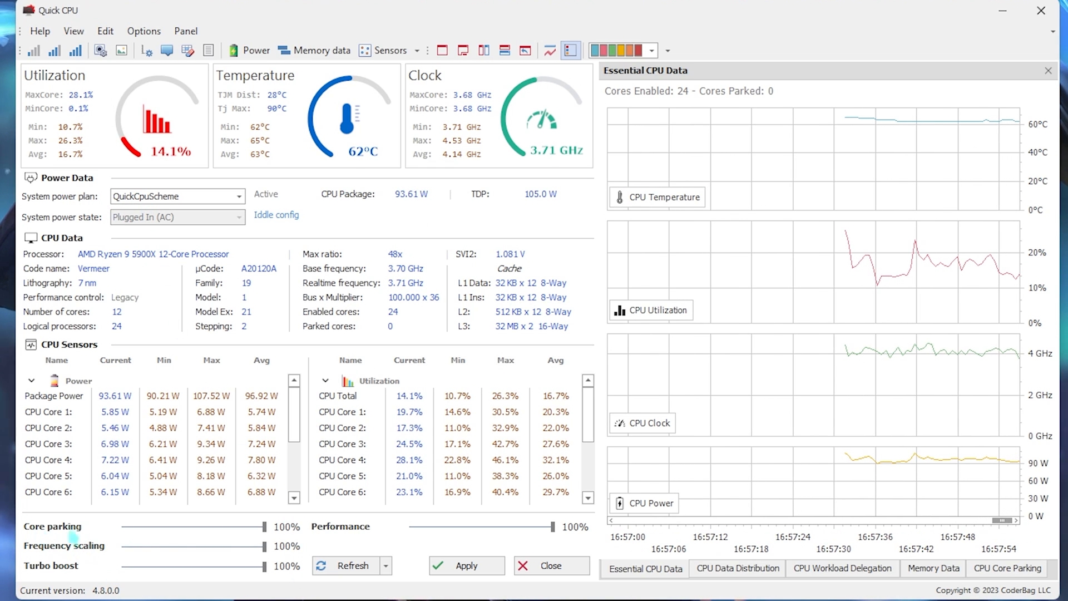
Set core parking back to 100% and apply the performance slider settings.
drag(255, 527, 212, 527)
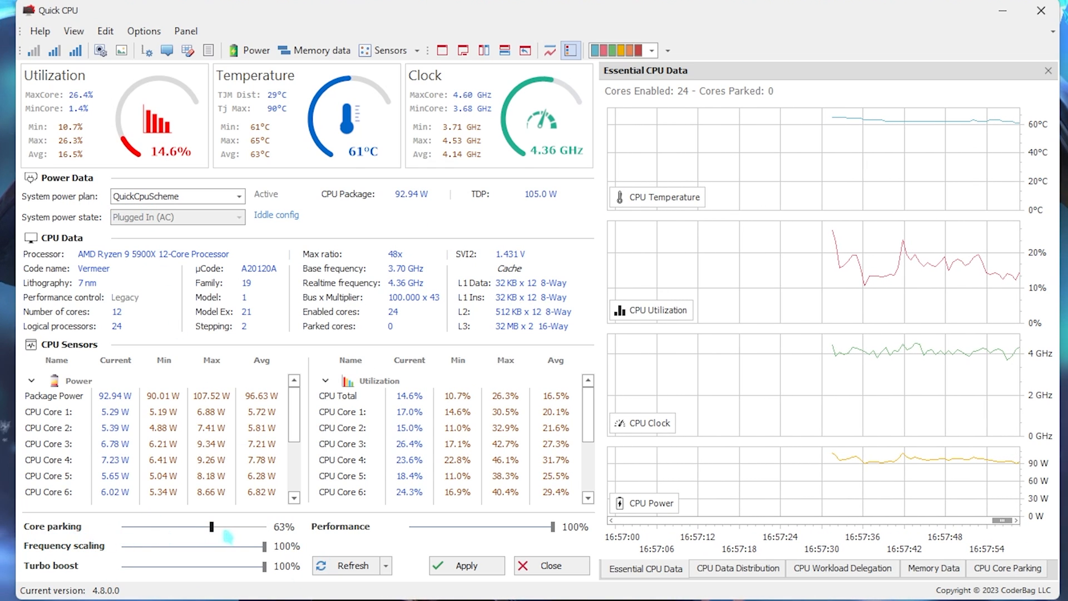
drag(212, 526, 257, 526)
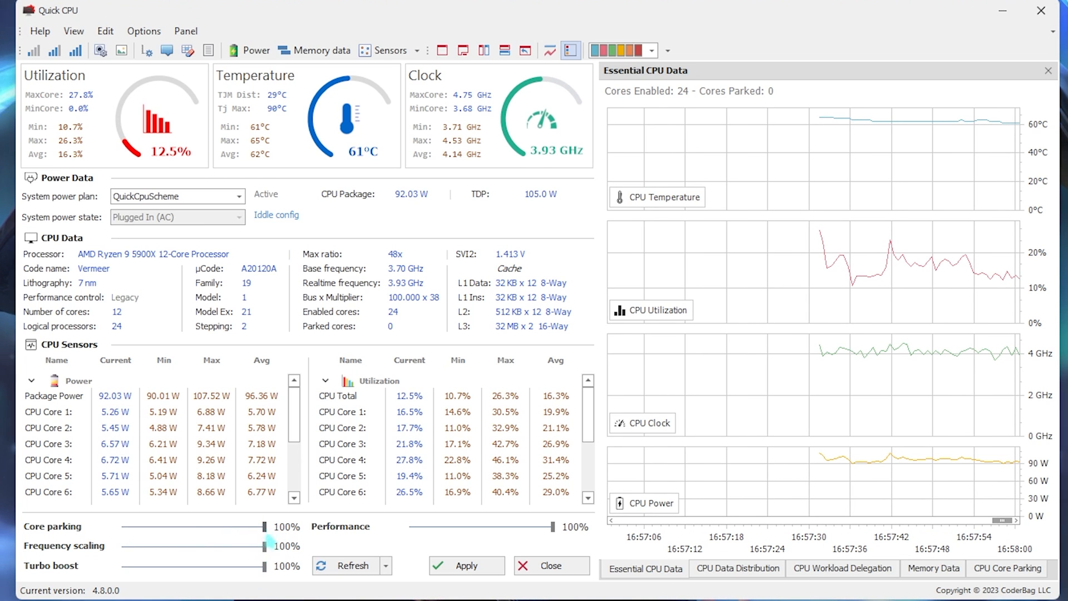
click(466, 565)
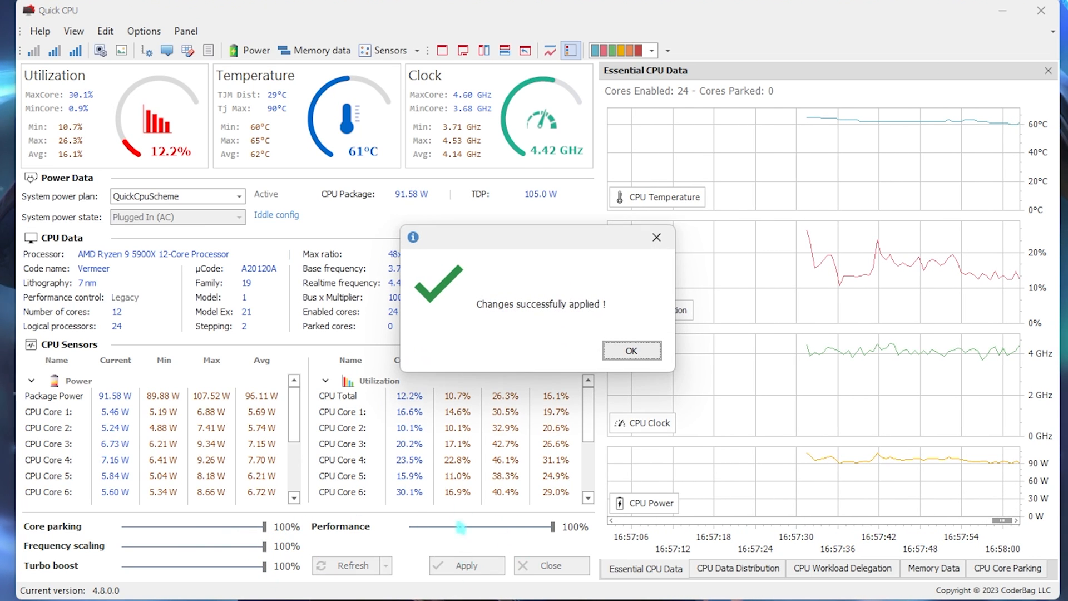
click(629, 350)
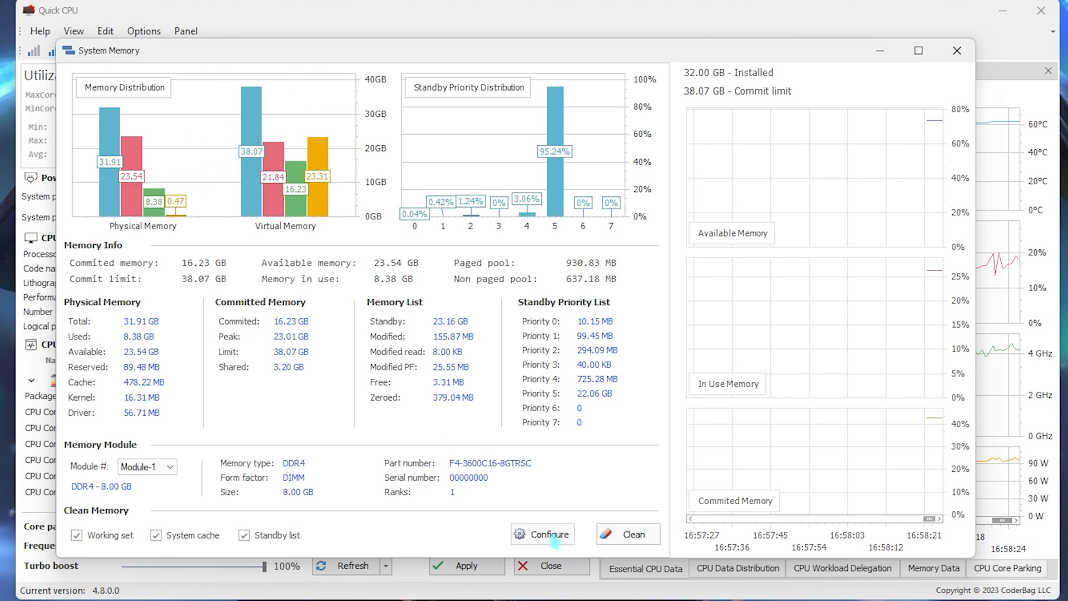
Turn on Auto-clean memory in Quick CPU's memory cleanup configuration.
click(542, 533)
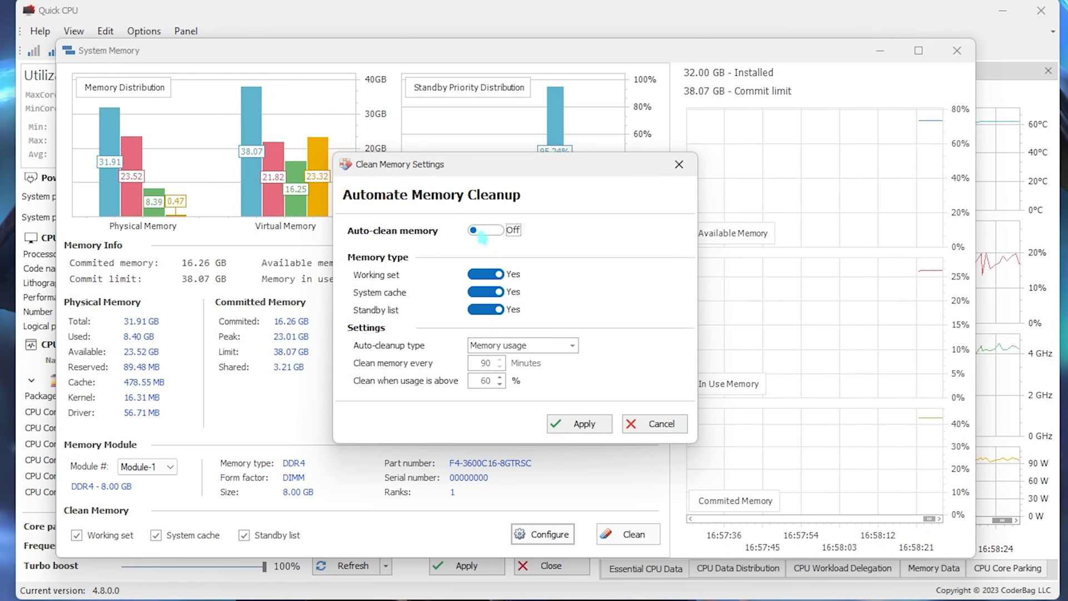
click(485, 229)
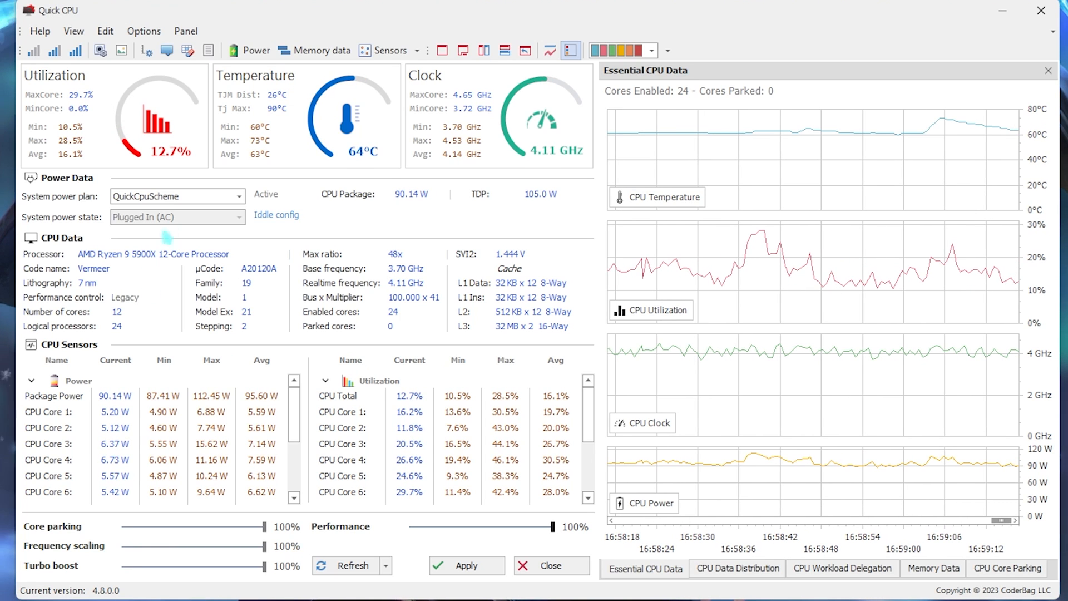
Enable 'run at system startup' from Quick CPU's Options menu.
click(106, 30)
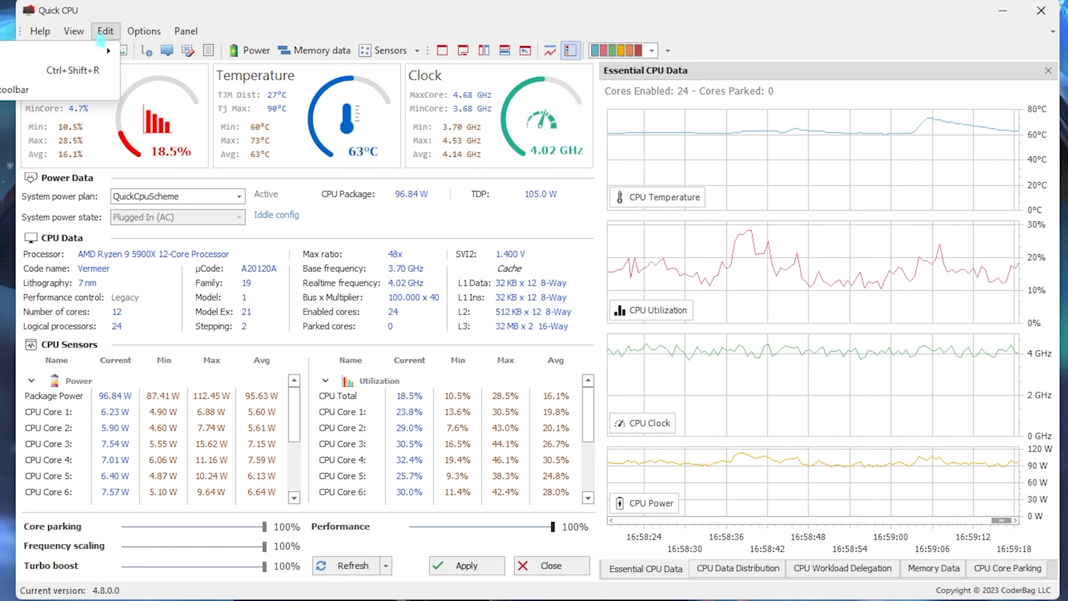
click(144, 30)
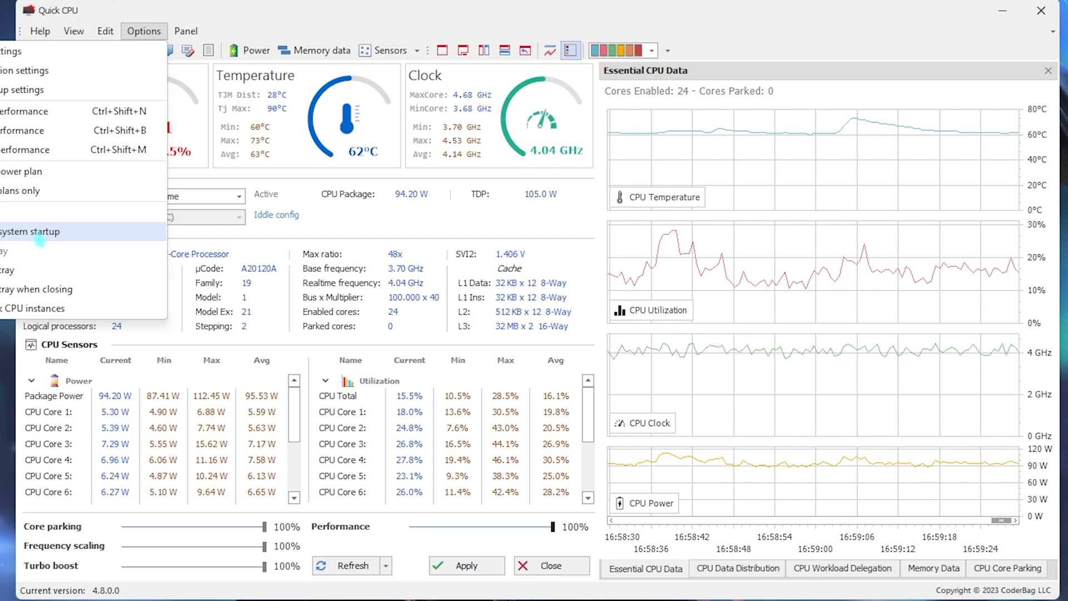
click(144, 31)
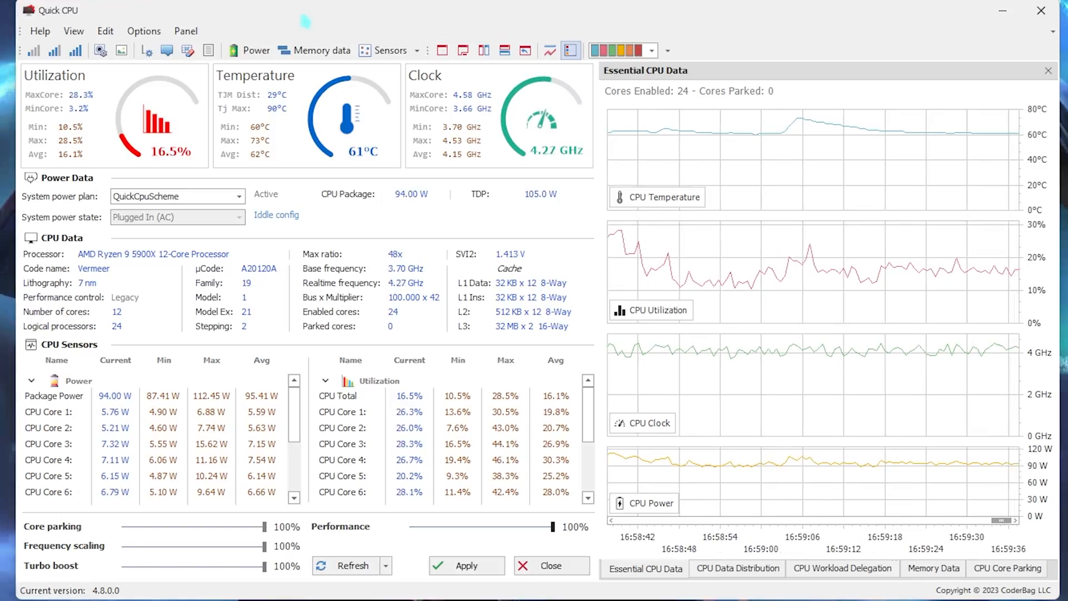
click(534, 301)
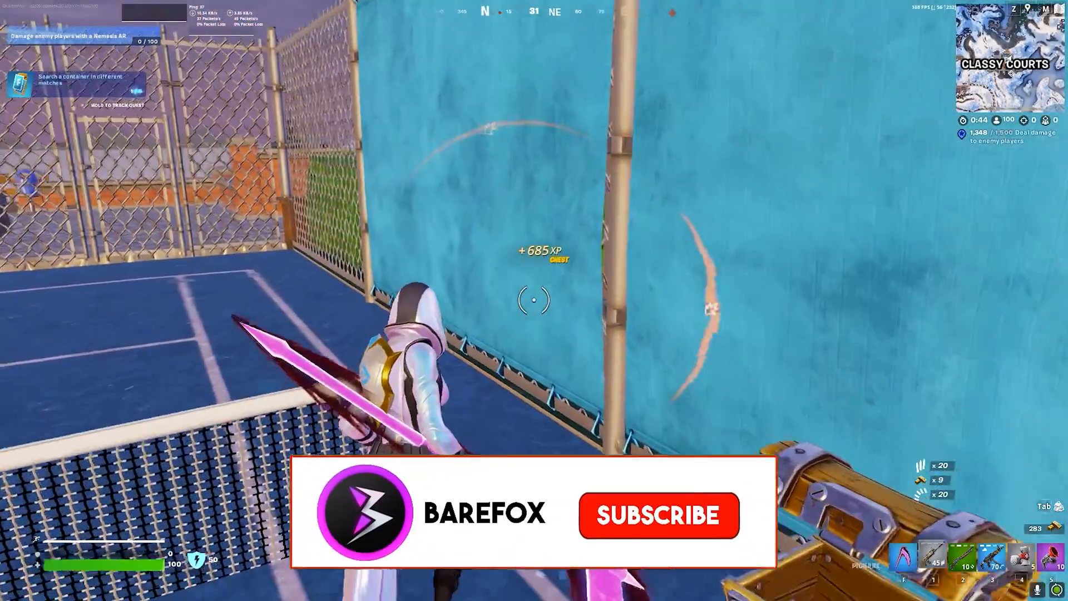
click(658, 515)
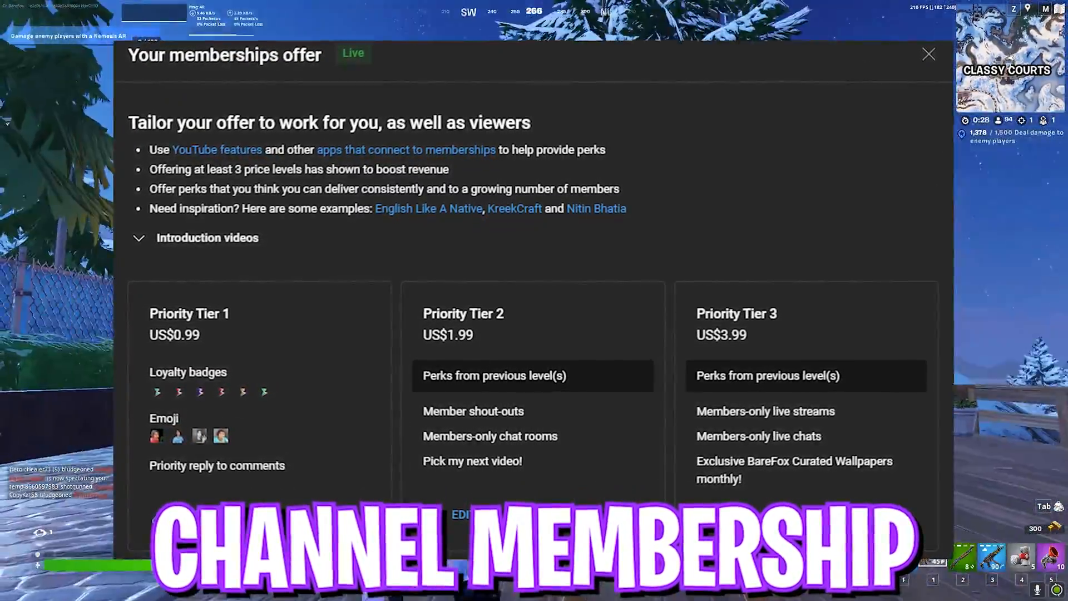
click(928, 54)
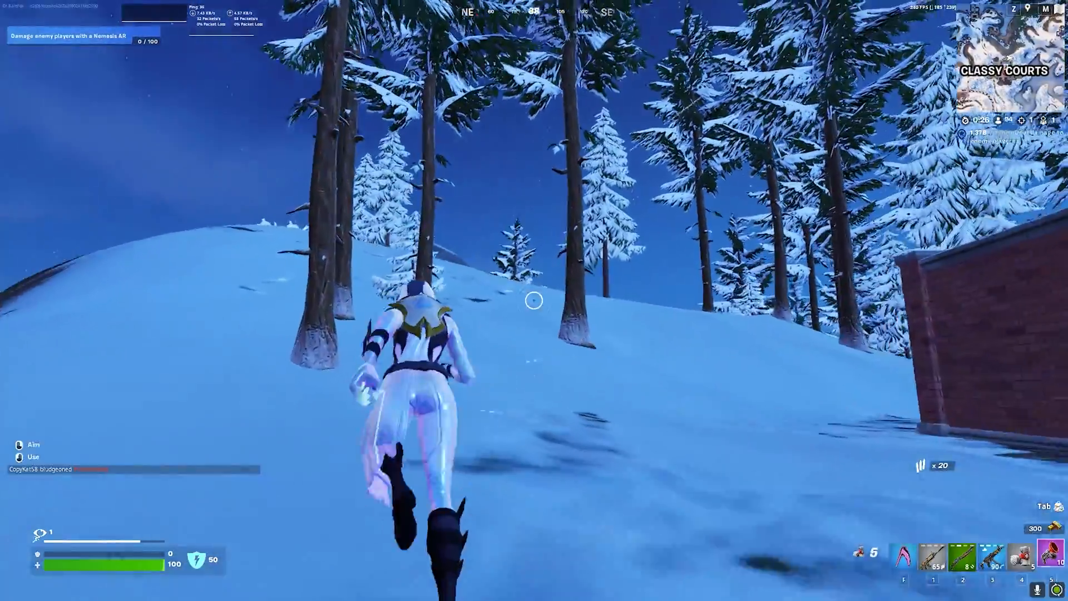